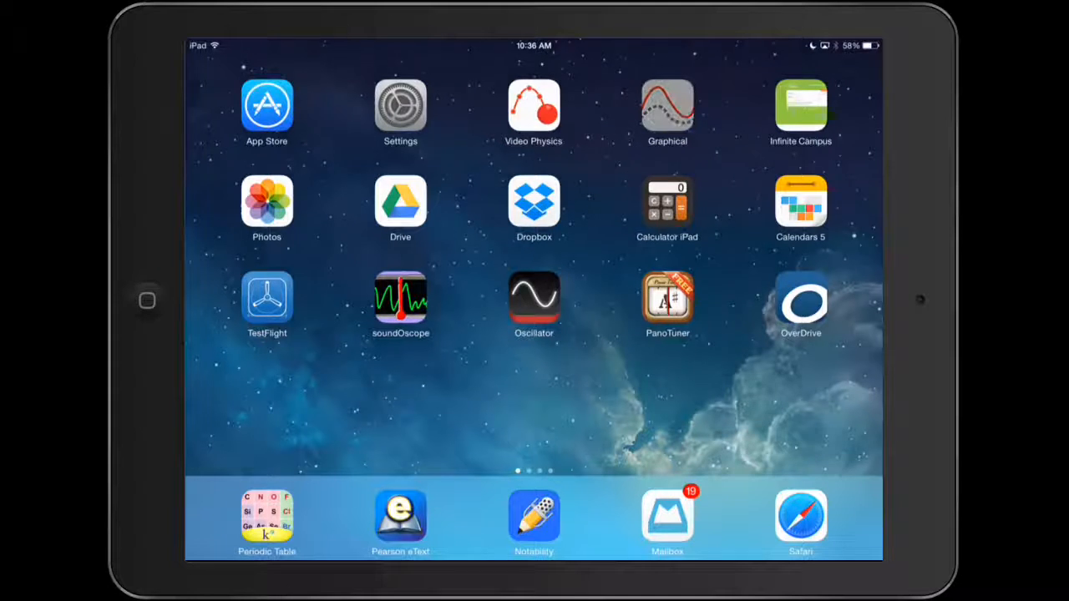
Launch Graphical Analysis from the iPad home screen
left_click(667, 104)
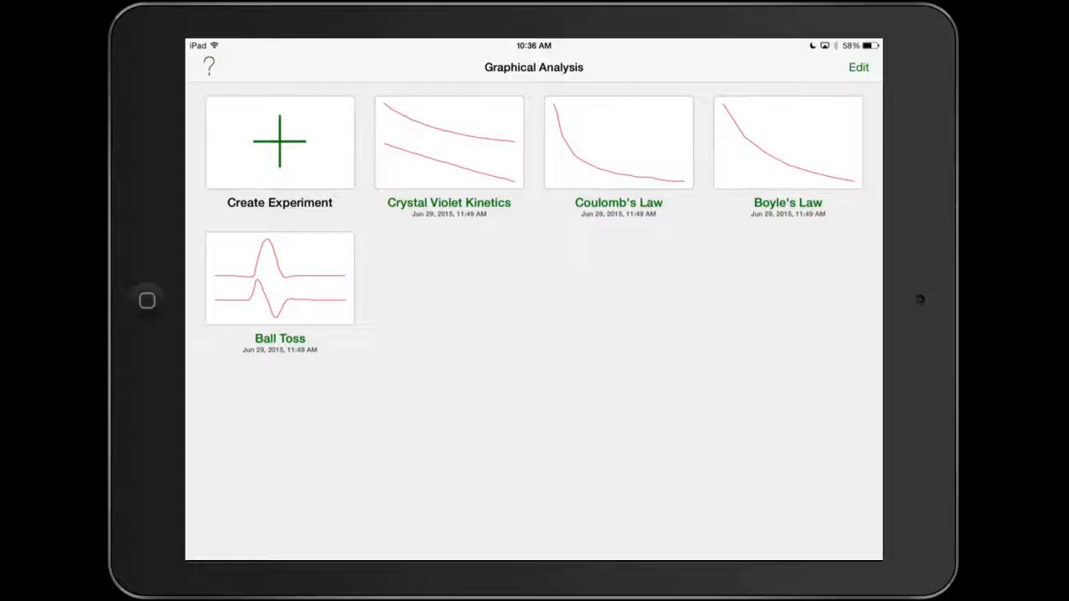
Create a Manual Entry experiment and return to the Experiments list
left_click(279, 142)
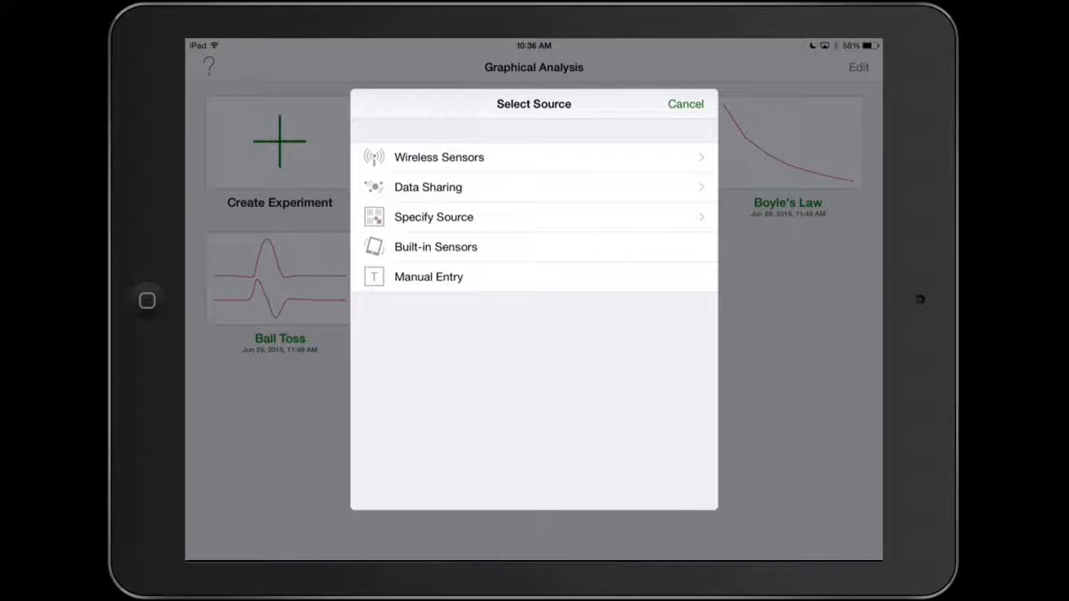
left_click(428, 277)
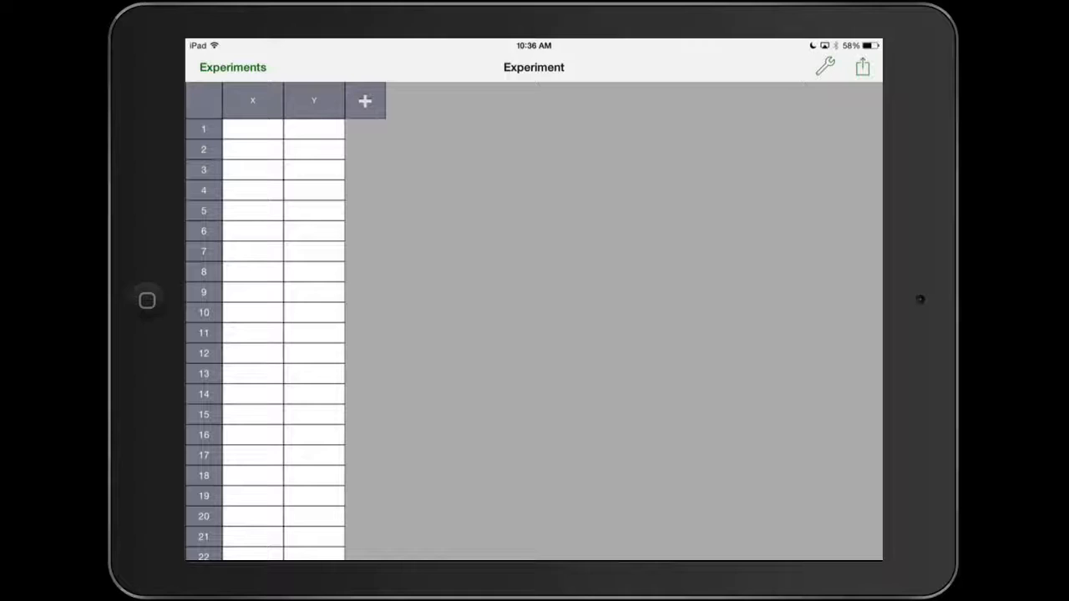
left_click(232, 67)
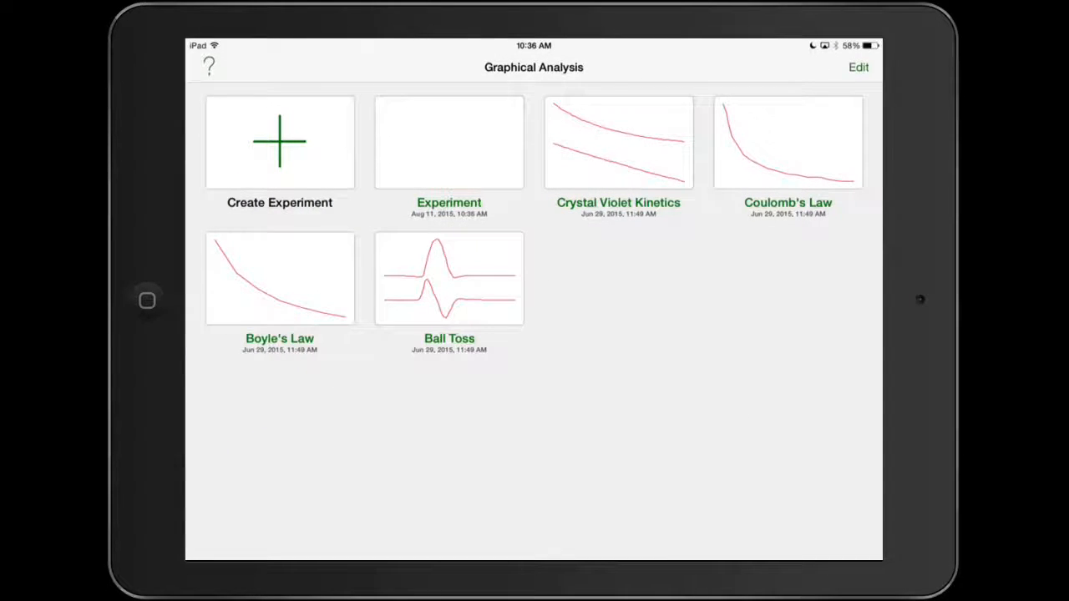
Rename the new experiment to 'Demo' and open it
left_click(448, 142)
type("Demo")
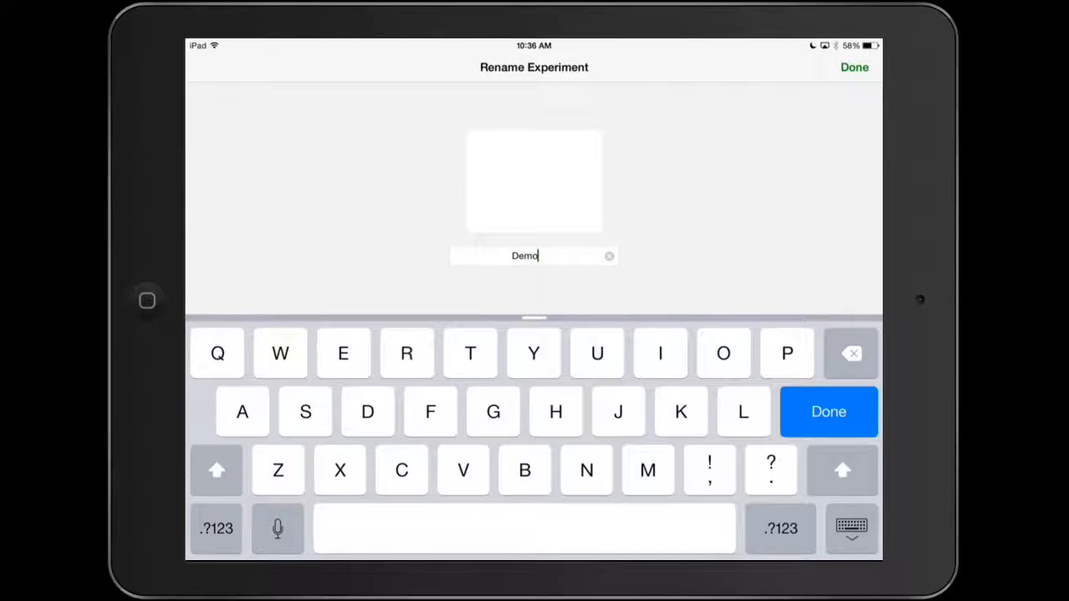
left_click(853, 67)
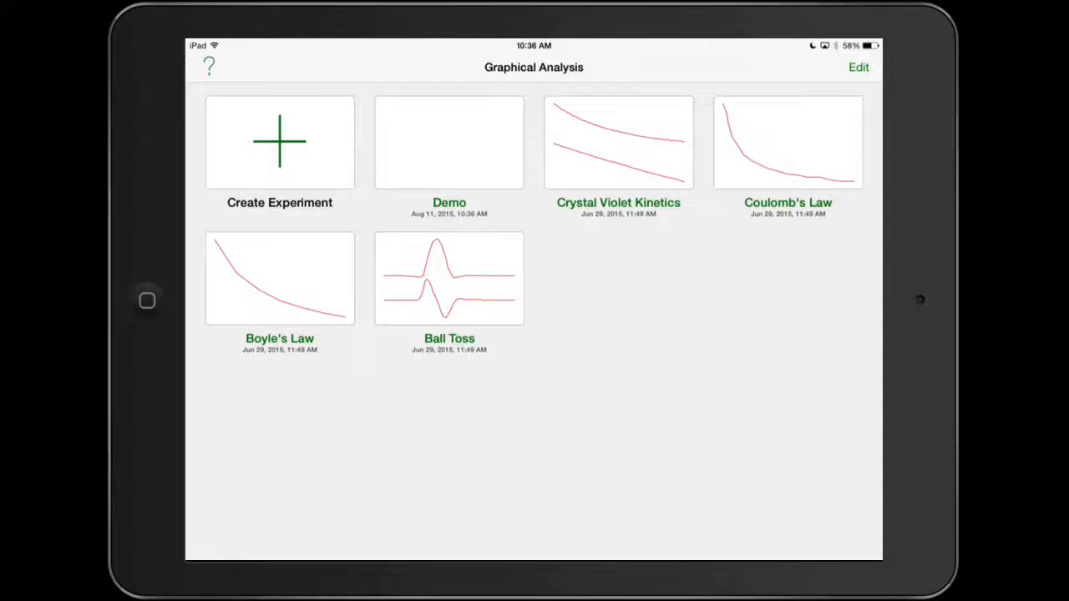
left_click(448, 142)
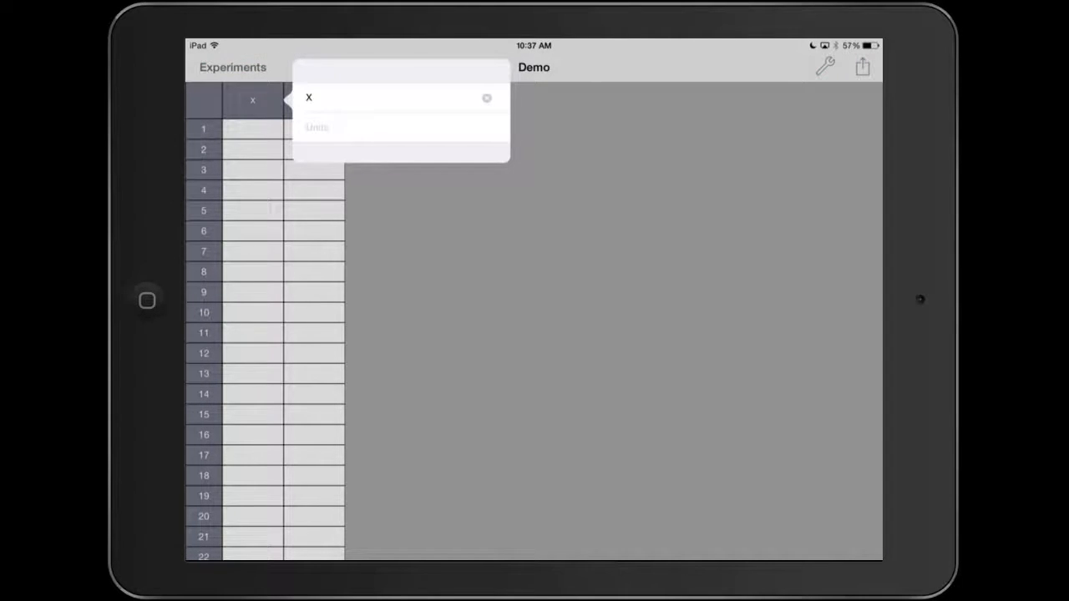
Label the first column 'Time' with units 'years'
left_click(393, 97)
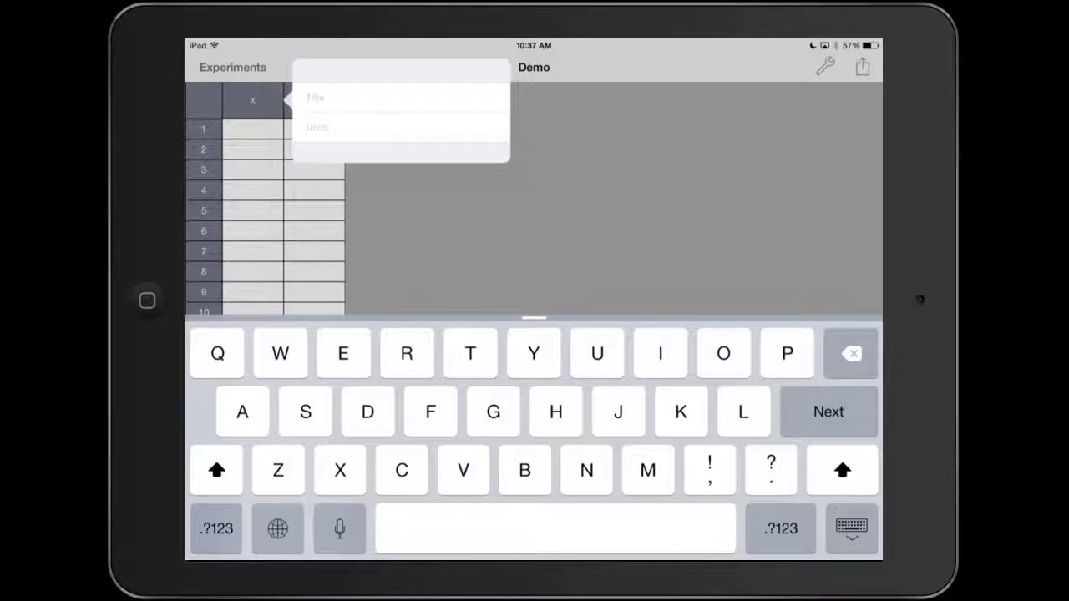
type("Time")
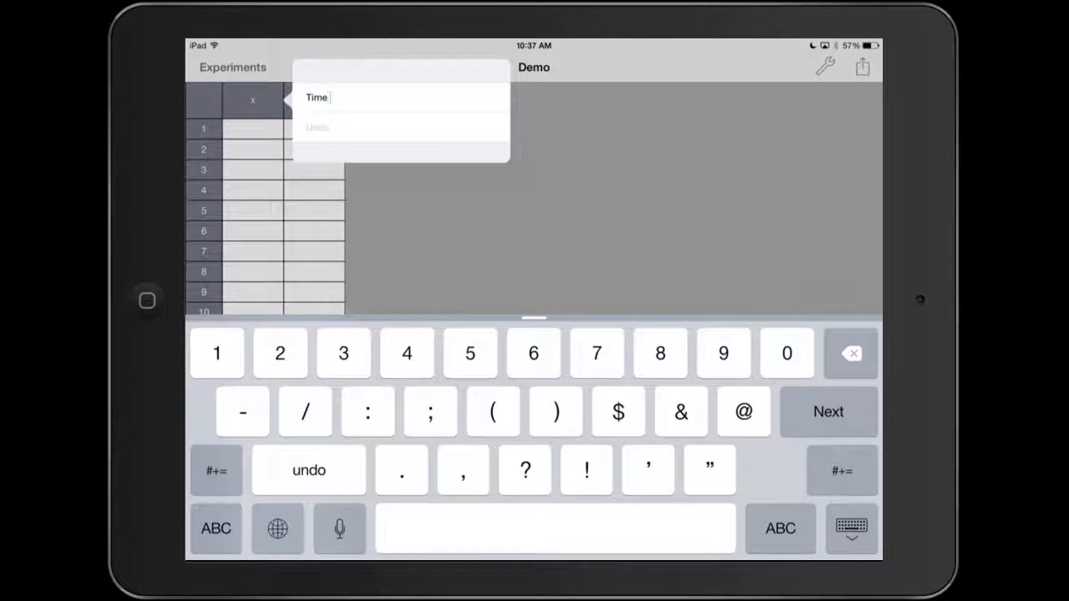
left_click(828, 411)
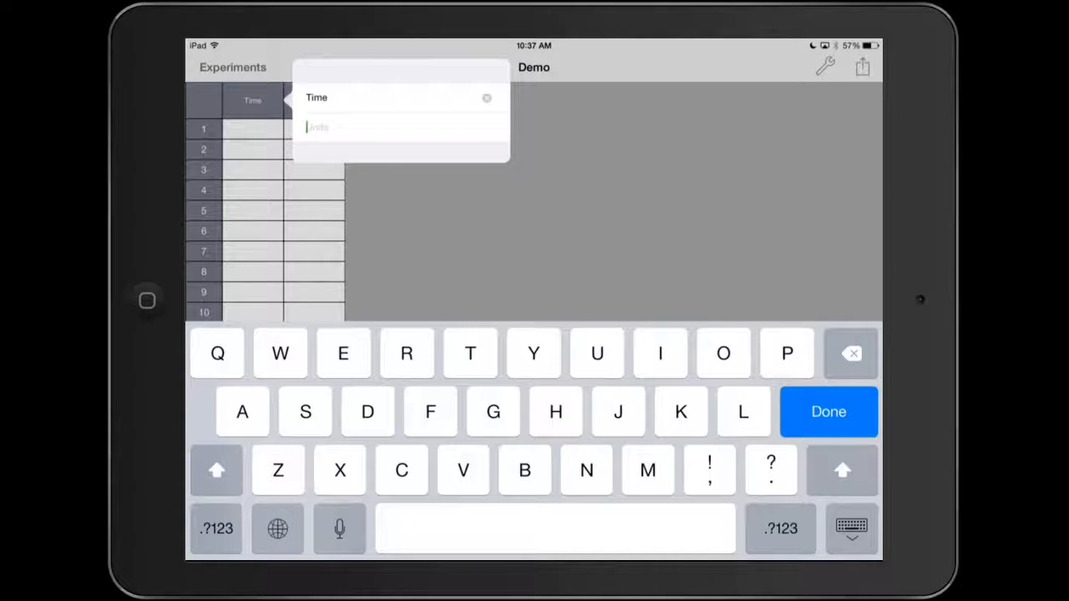
type("years")
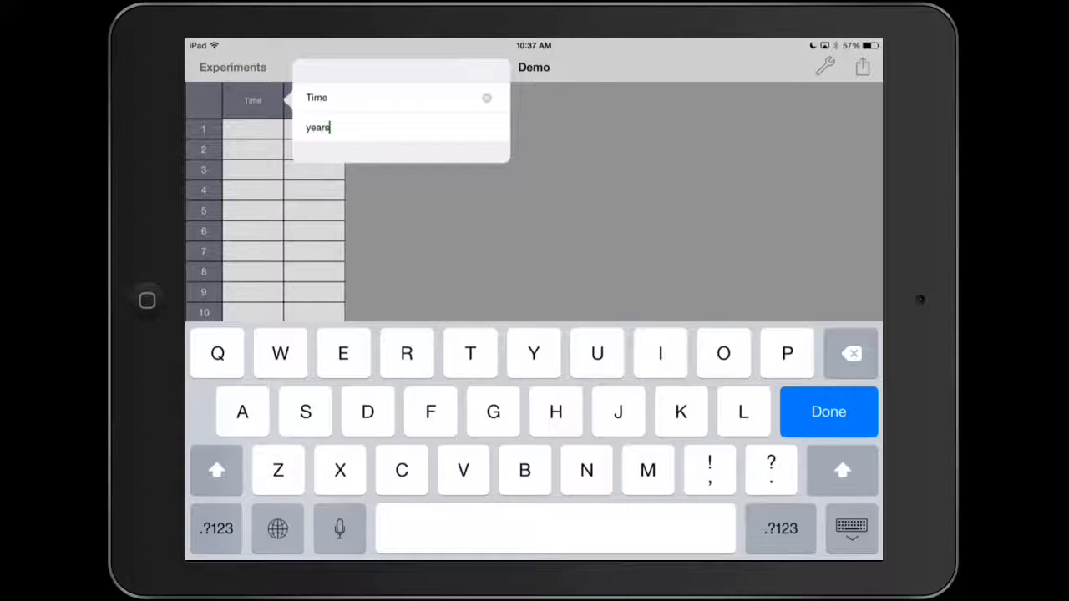
left_click(827, 411)
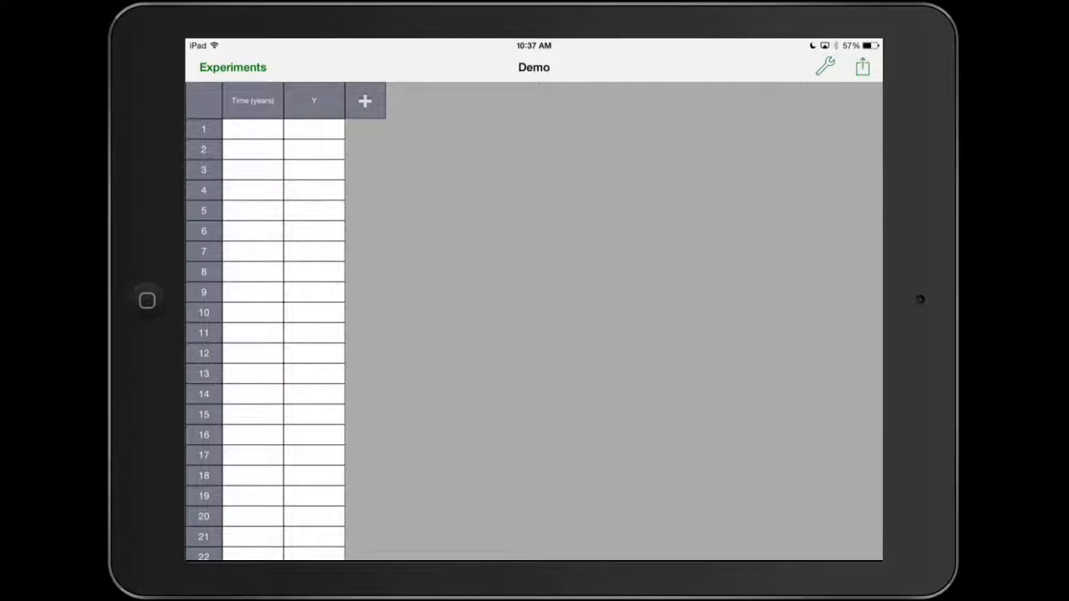
Label the second column 'Height' with units 'cm'
left_click(365, 100)
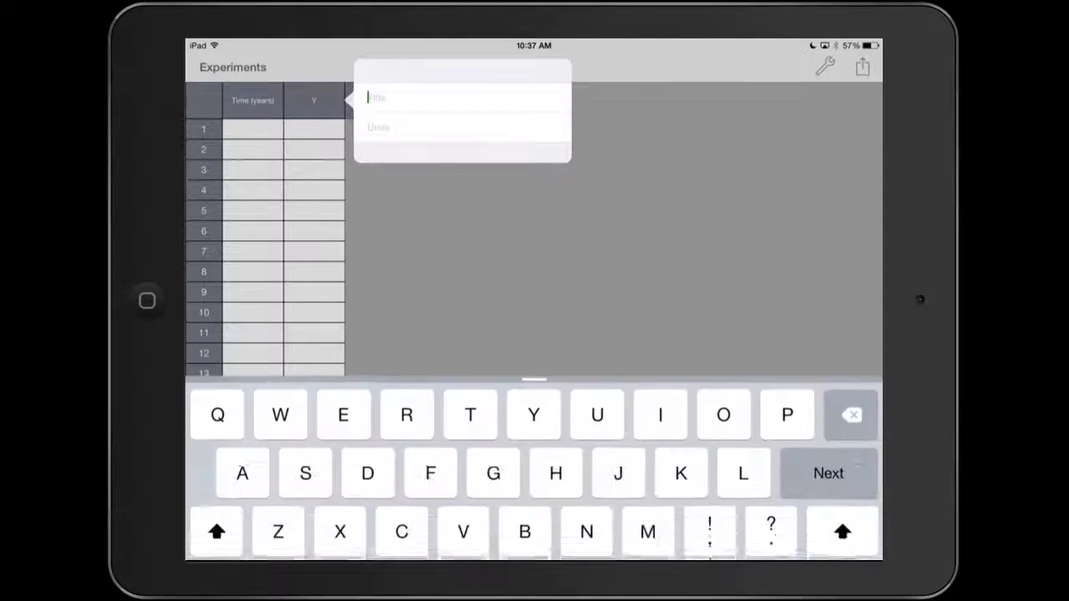
type("Height")
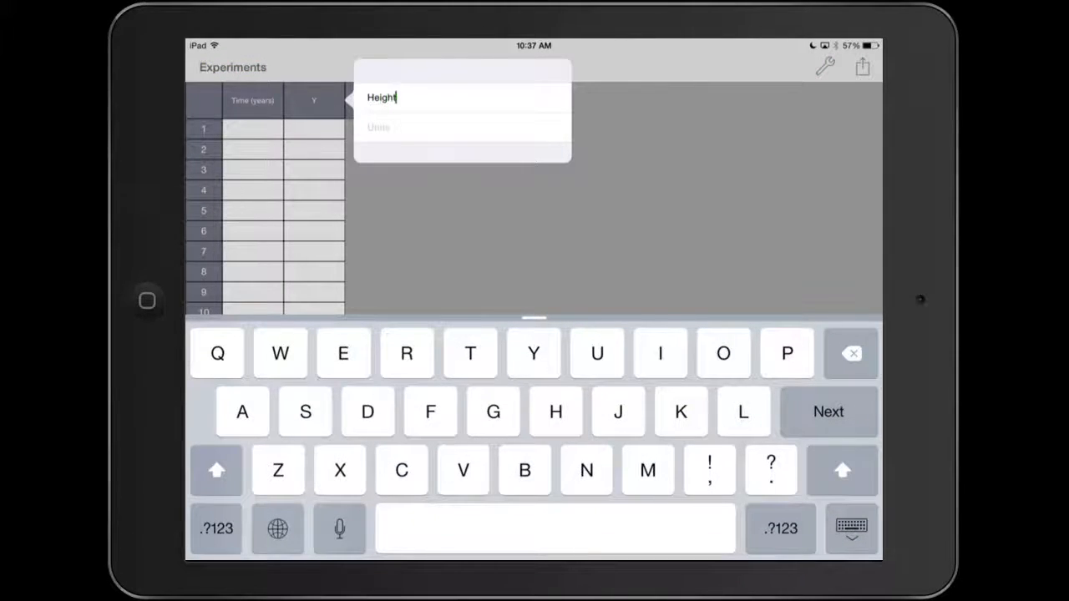
type("cm")
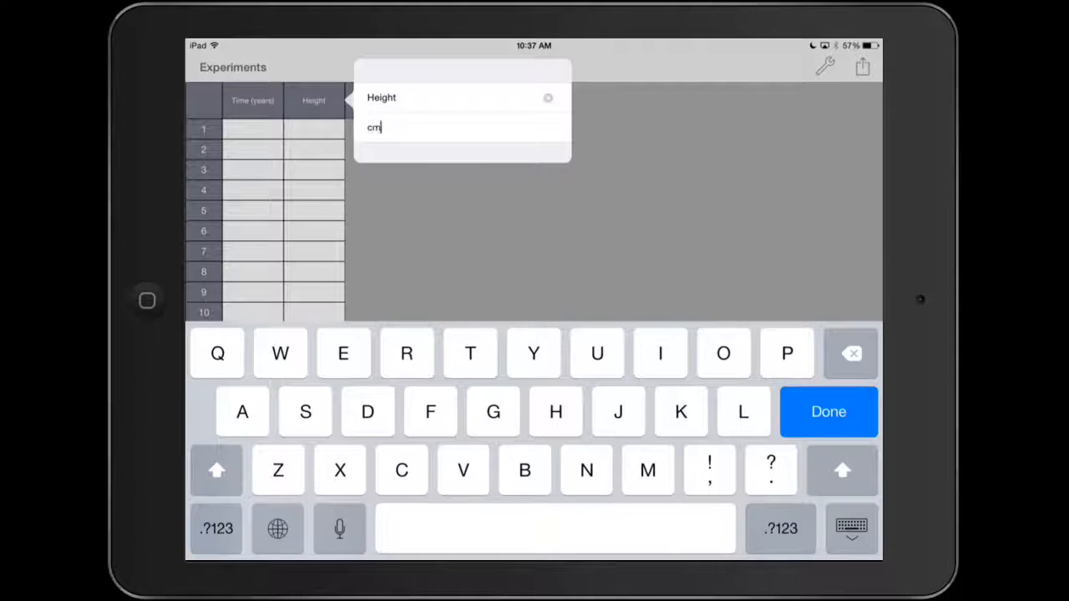
left_click(828, 411)
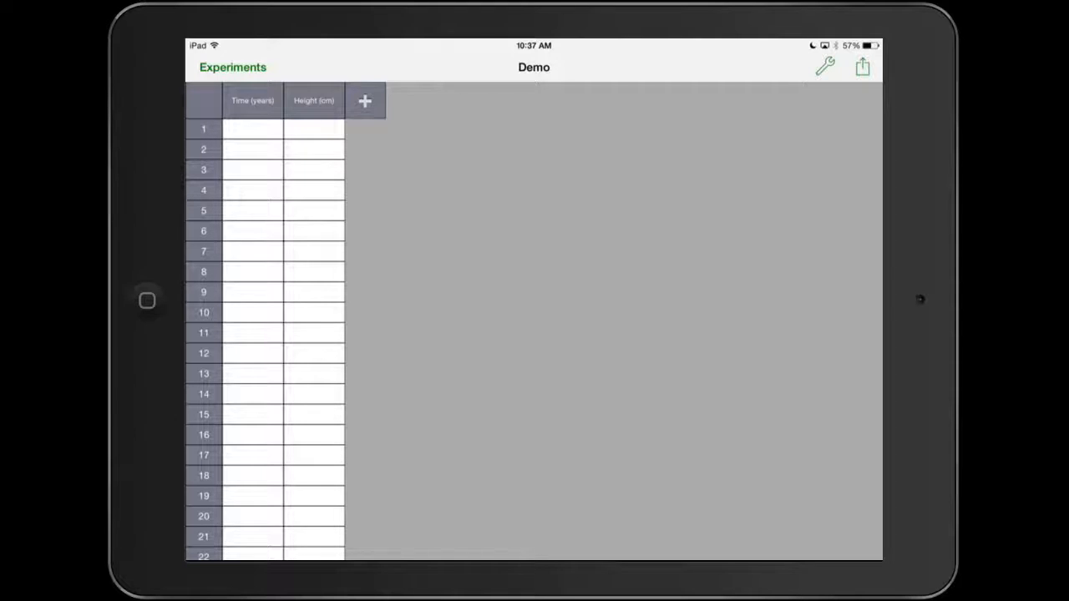
Enter Times 0–3 with Heights 50, 75, 83 and 100 cm
left_click(252, 129)
type("0")
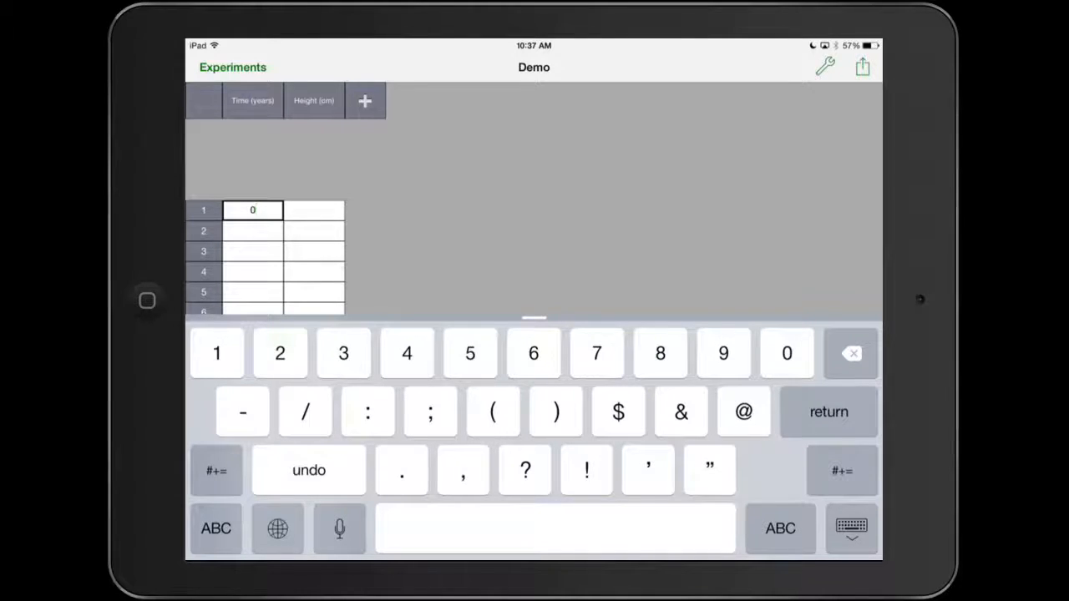
left_click(314, 209)
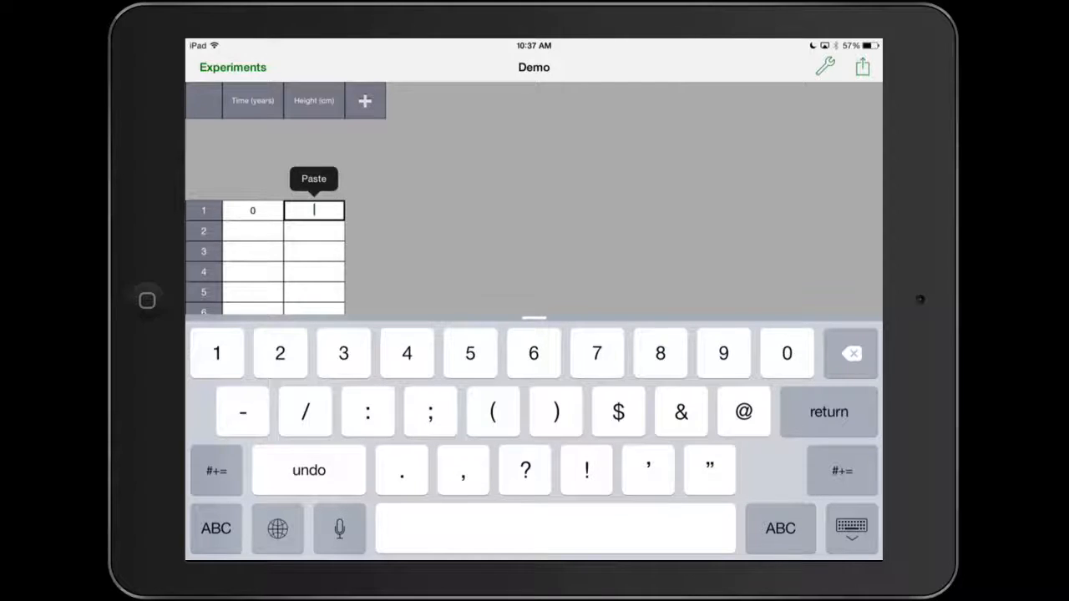
type("50")
left_click(314, 271)
type("100")
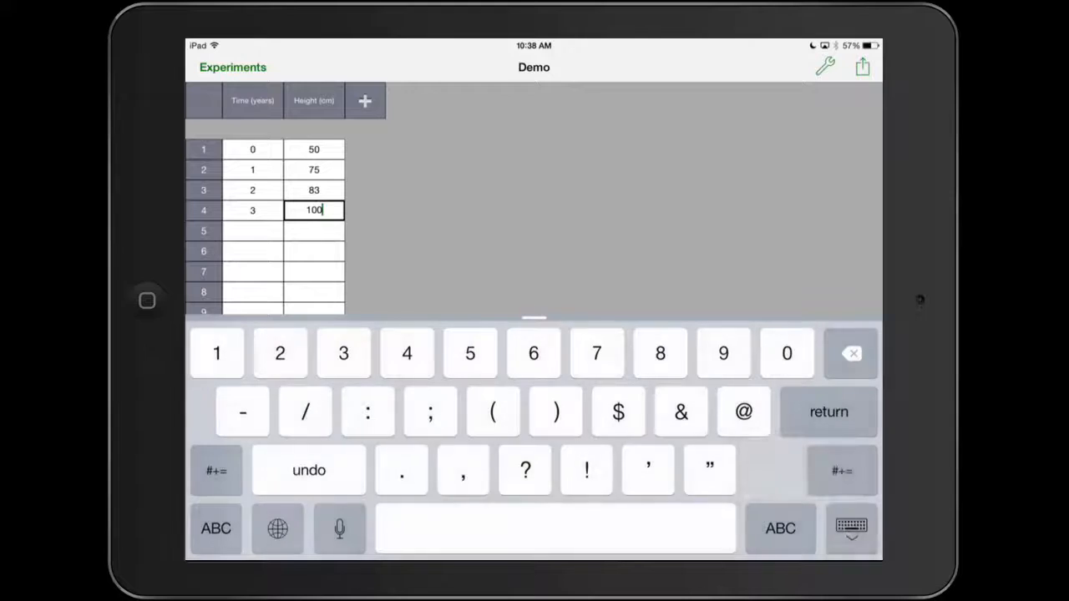
left_click(851, 527)
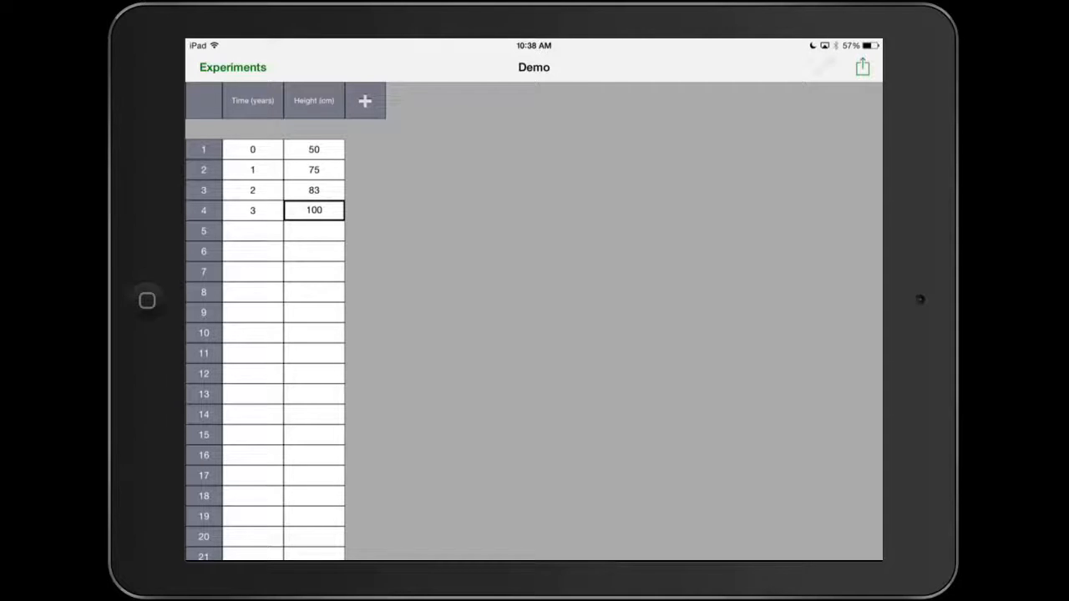
Switch Demo to a single-graph layout and autoscale Height vs Time
left_click(825, 67)
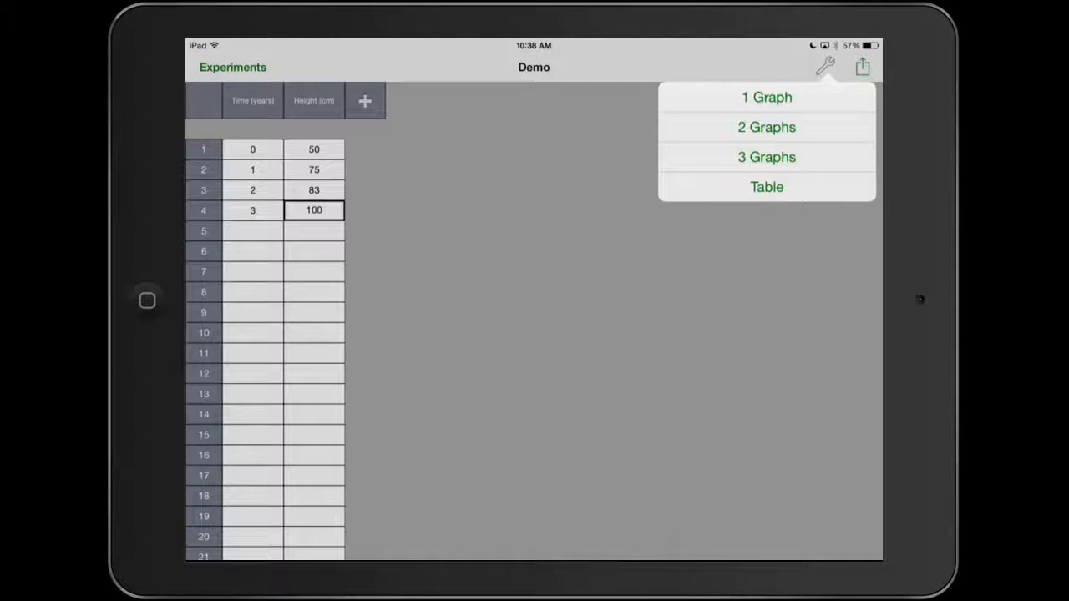
left_click(766, 97)
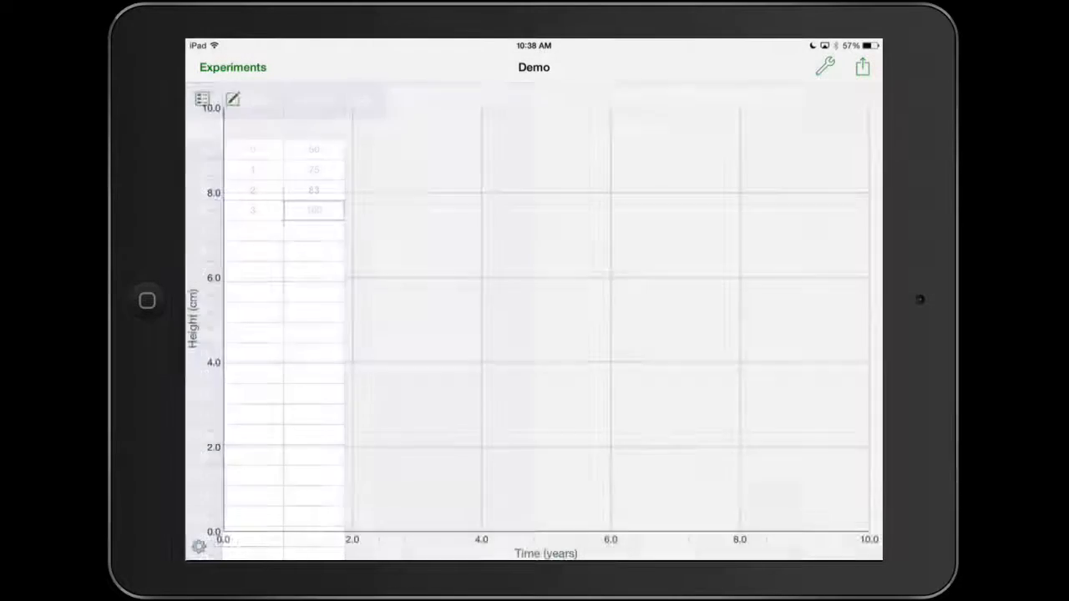
left_click(202, 99)
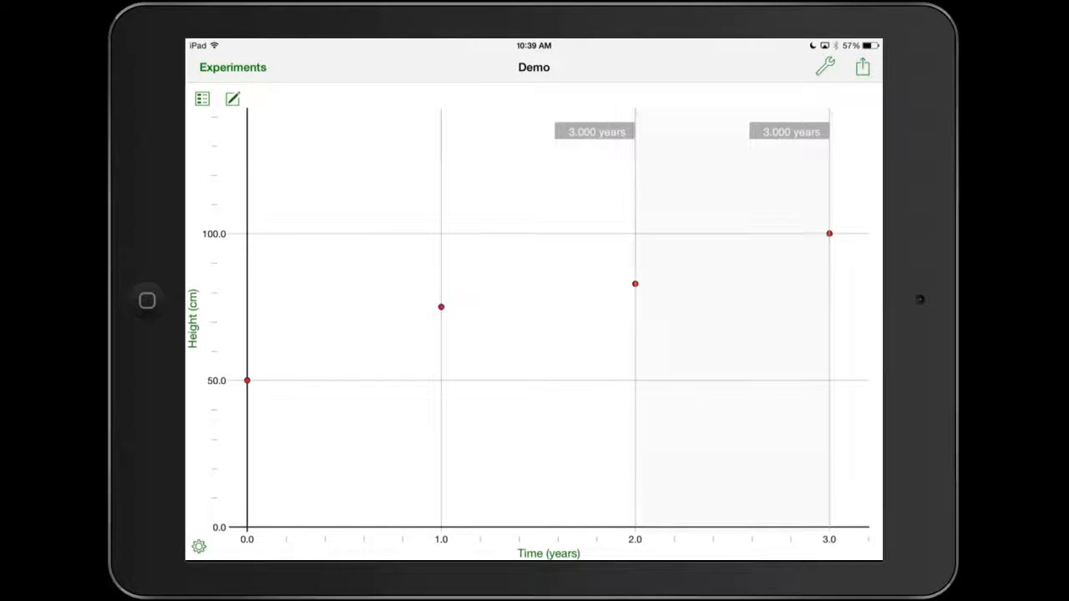
Apply a linear curve fit to the points, then delete it
left_click(635, 284)
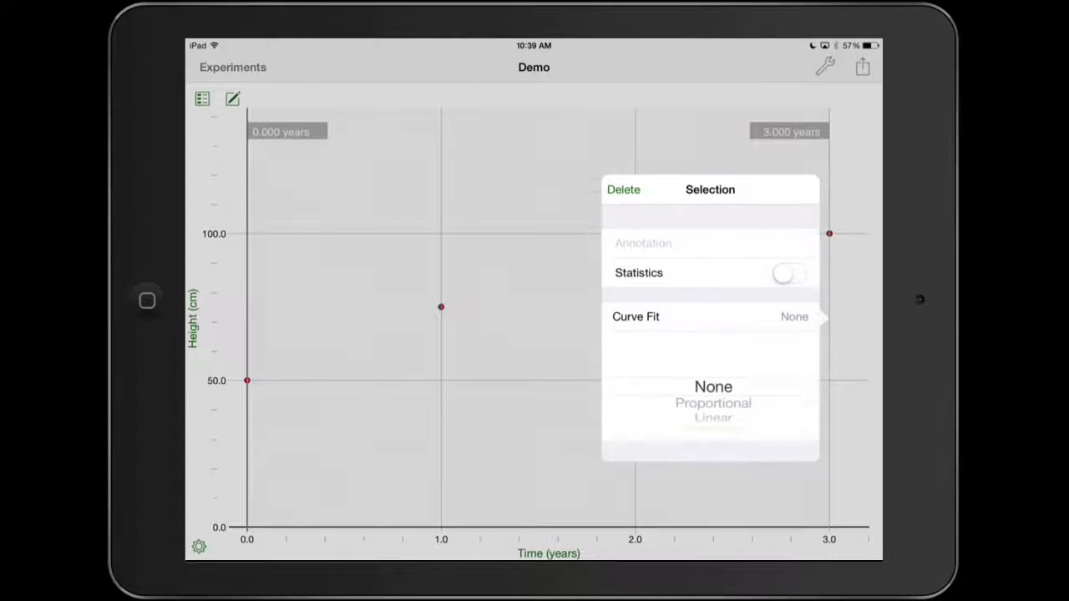
left_click(713, 387)
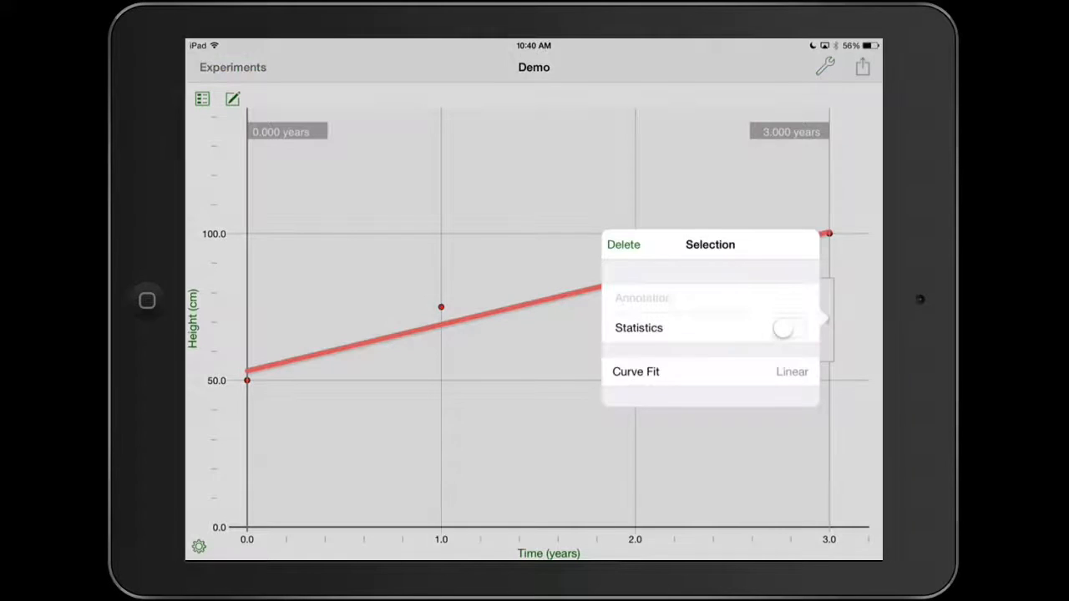
left_click(636, 372)
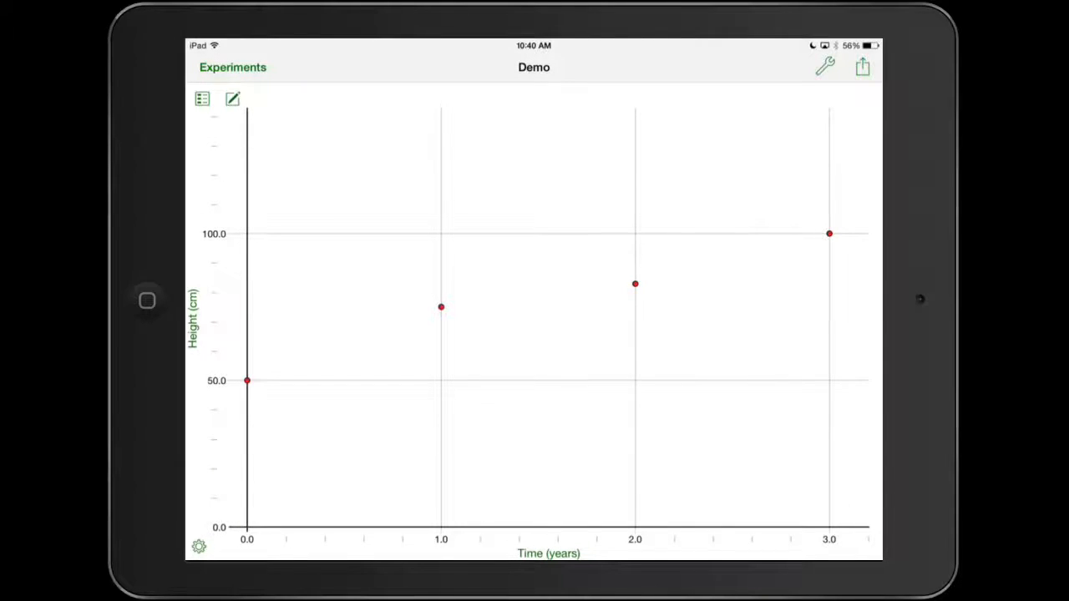
left_click(829, 233)
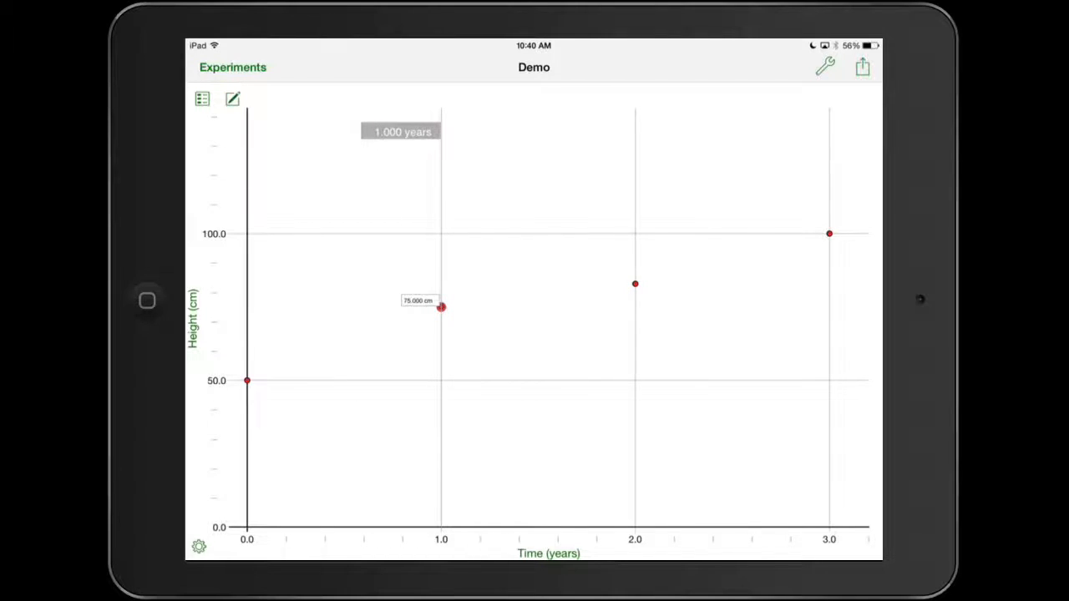
left_click(442, 308)
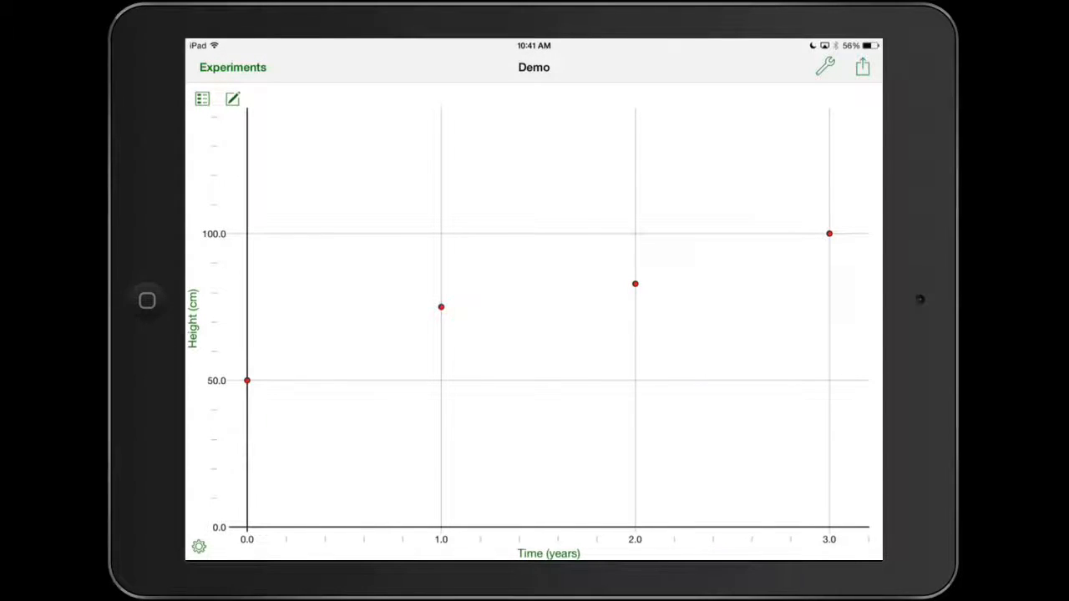
Switch to the table view and add an empty Manual Column 3
left_click(825, 67)
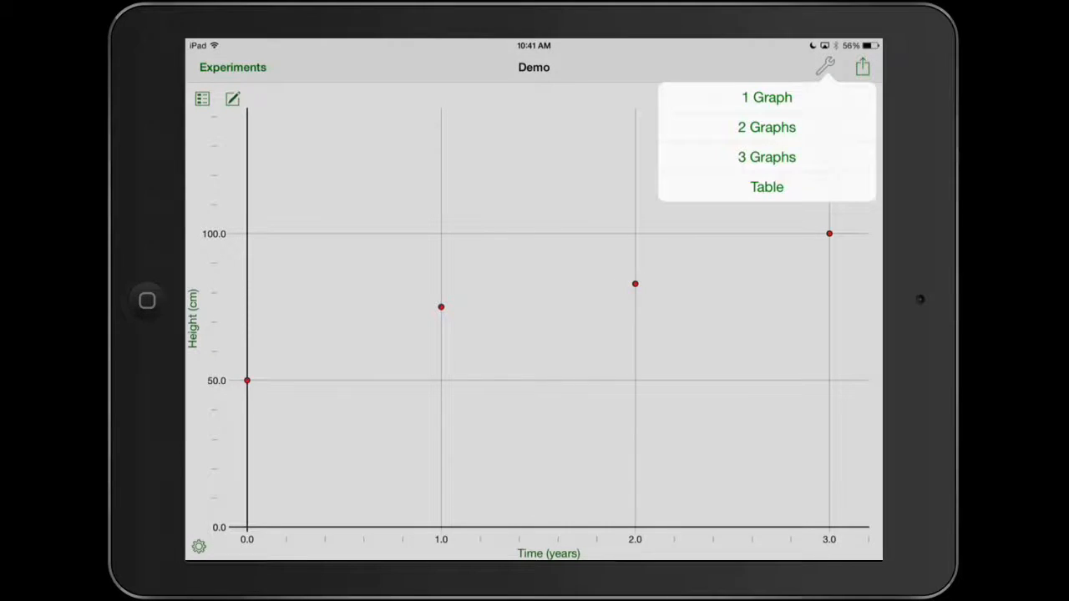
left_click(766, 186)
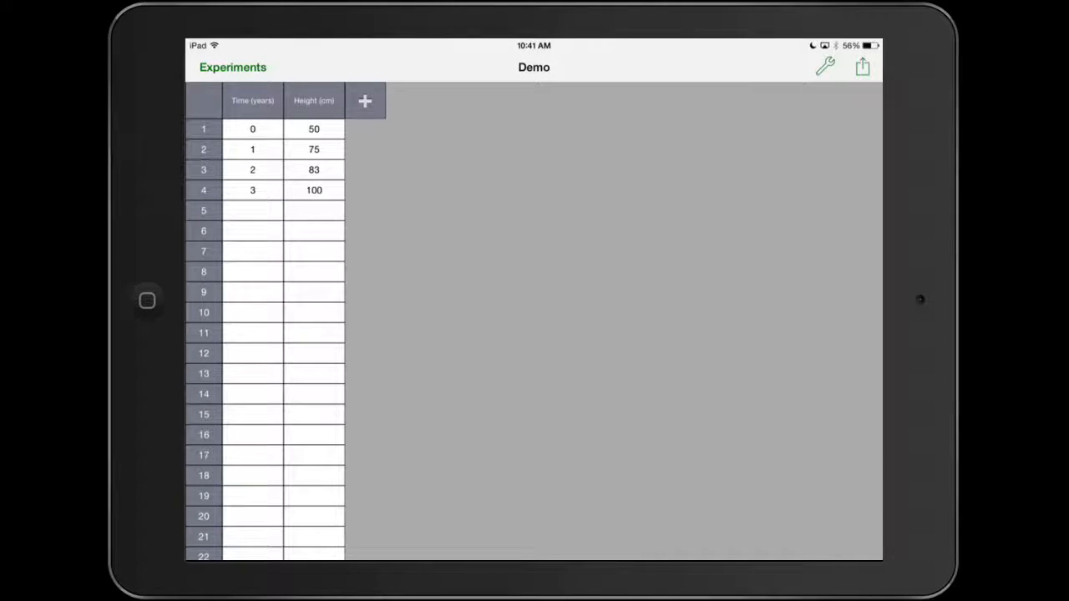
left_click(365, 101)
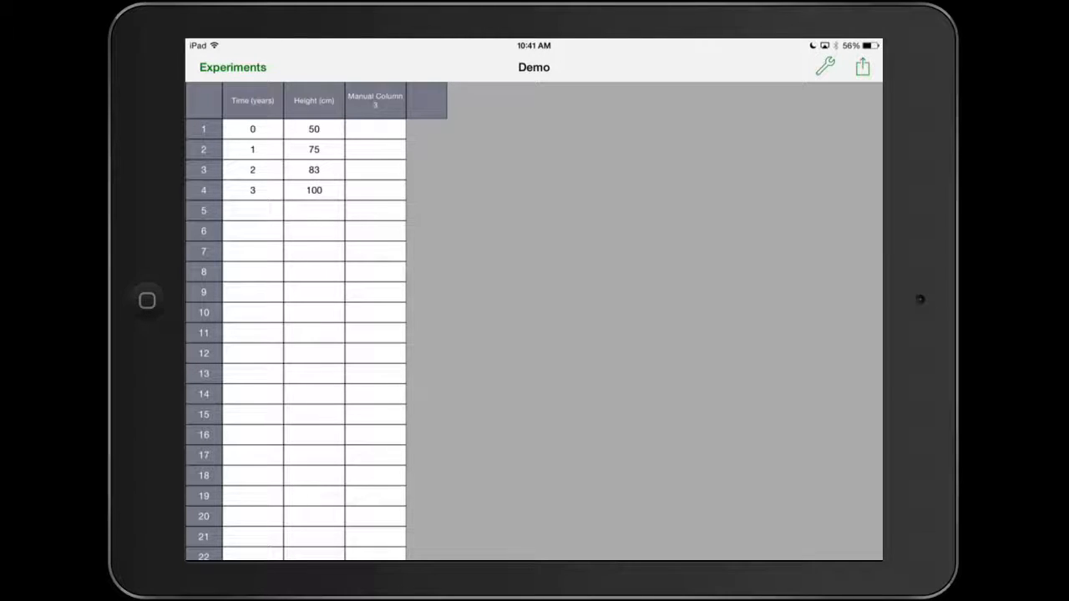
left_click(375, 100)
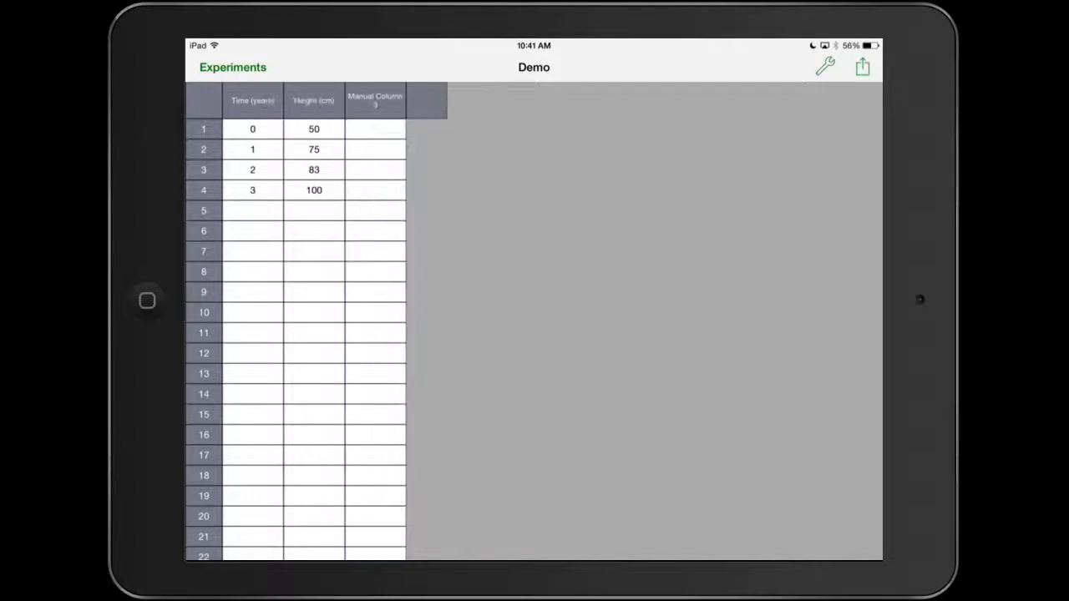
Name the third column 'Height^2' and begin its units as 'cm^'
left_click(375, 100)
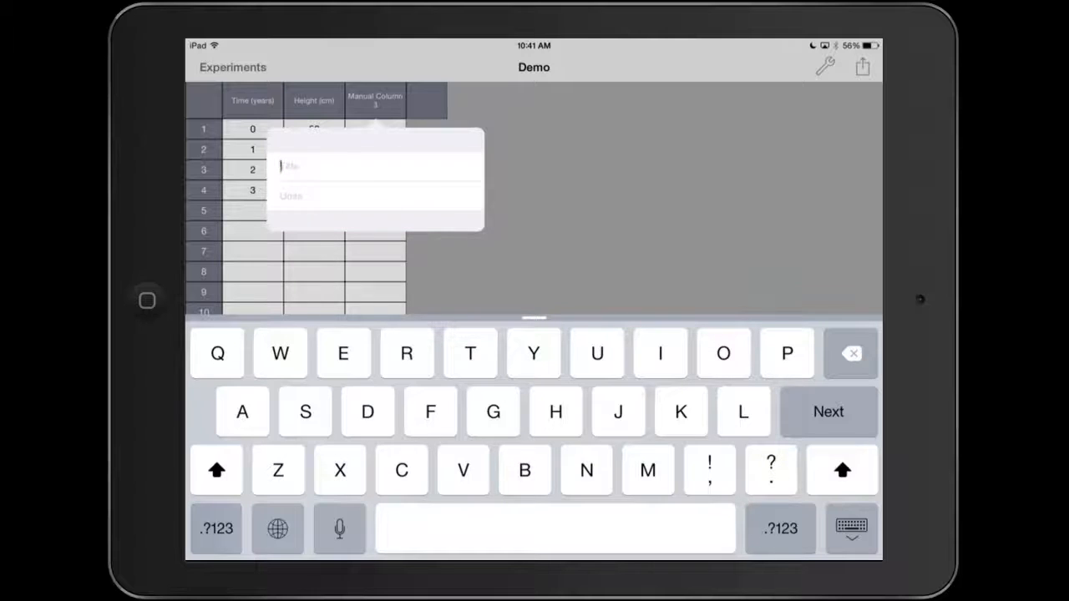
type("Hel")
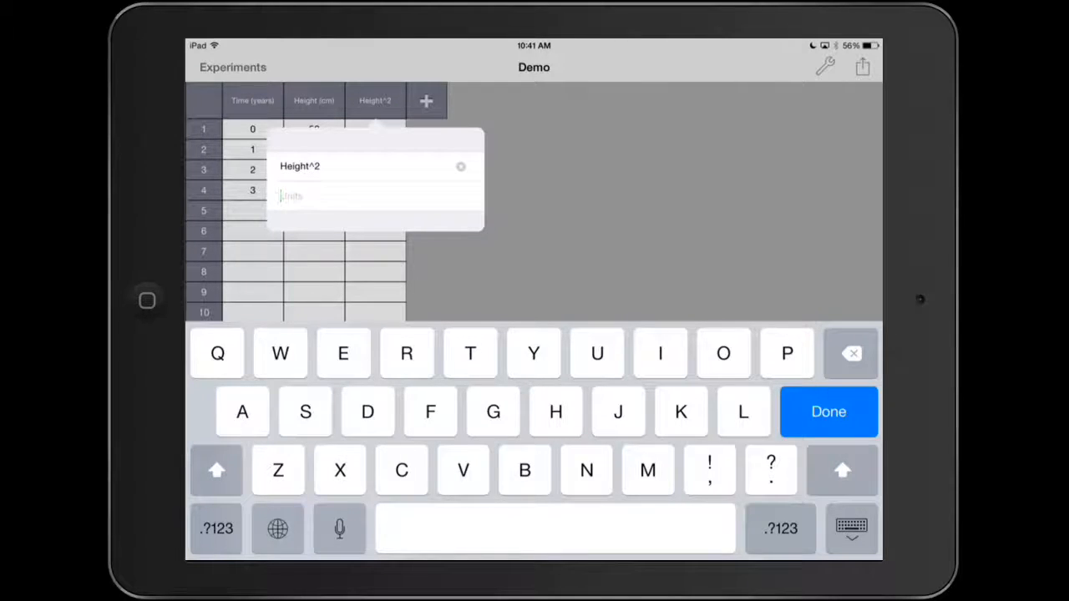
type("cm^")
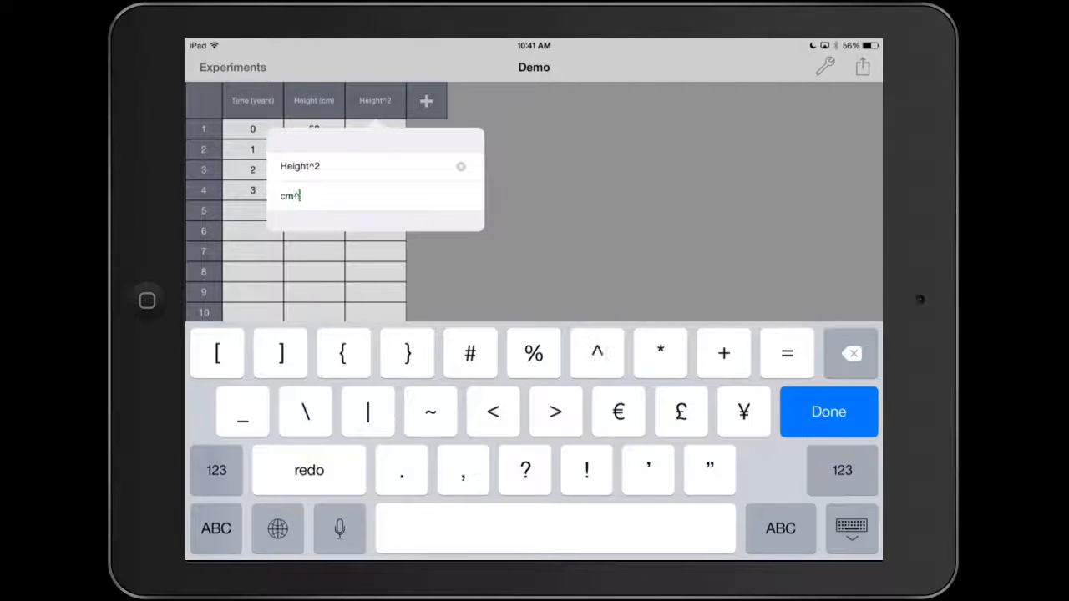
Set units to cm^2 and enter 2,500, 5,625, 6,889 and 10,000
left_click(828, 412)
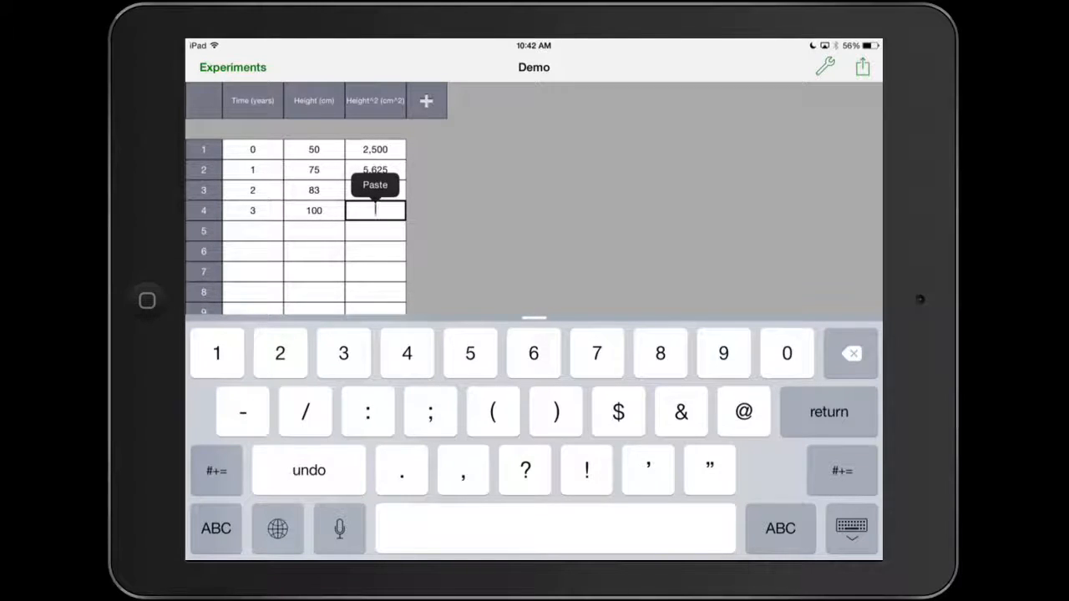
type("10000")
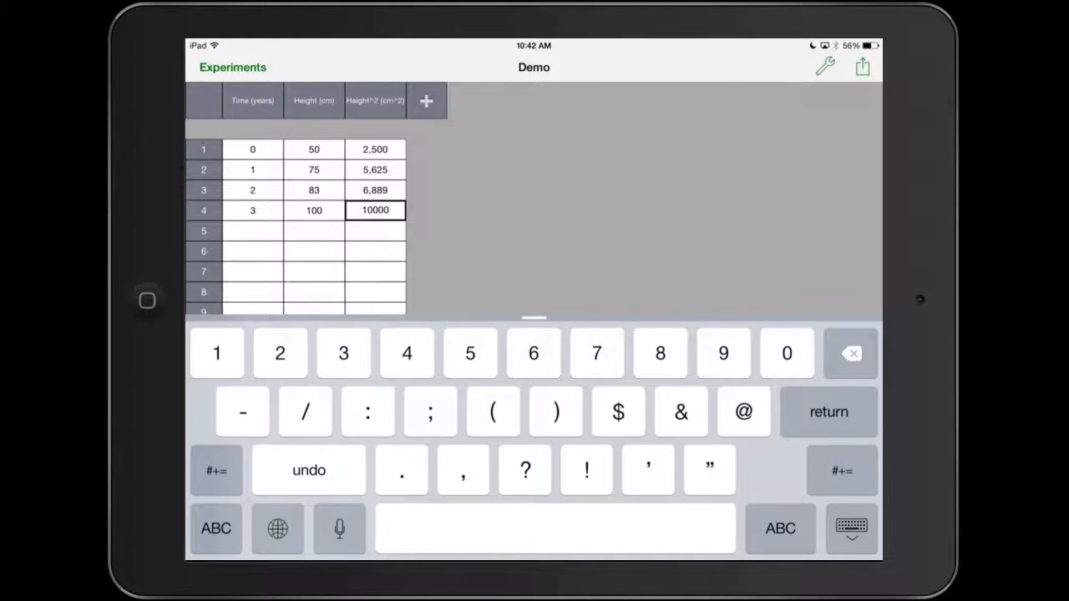
left_click(252, 210)
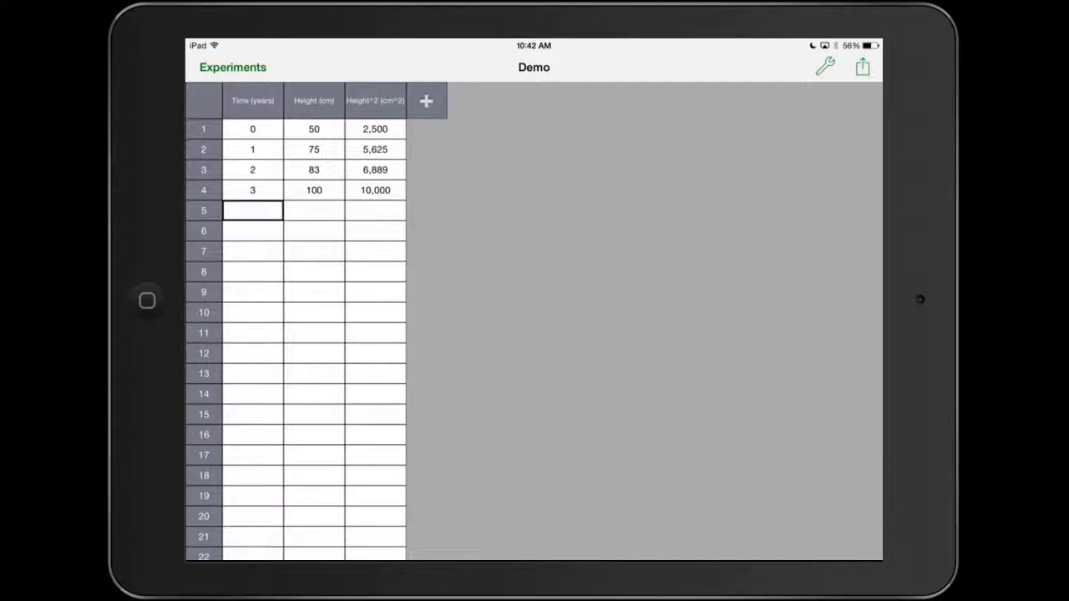
Switch to one graph of Height^2 versus Time and select all four squared-height points
left_click(824, 67)
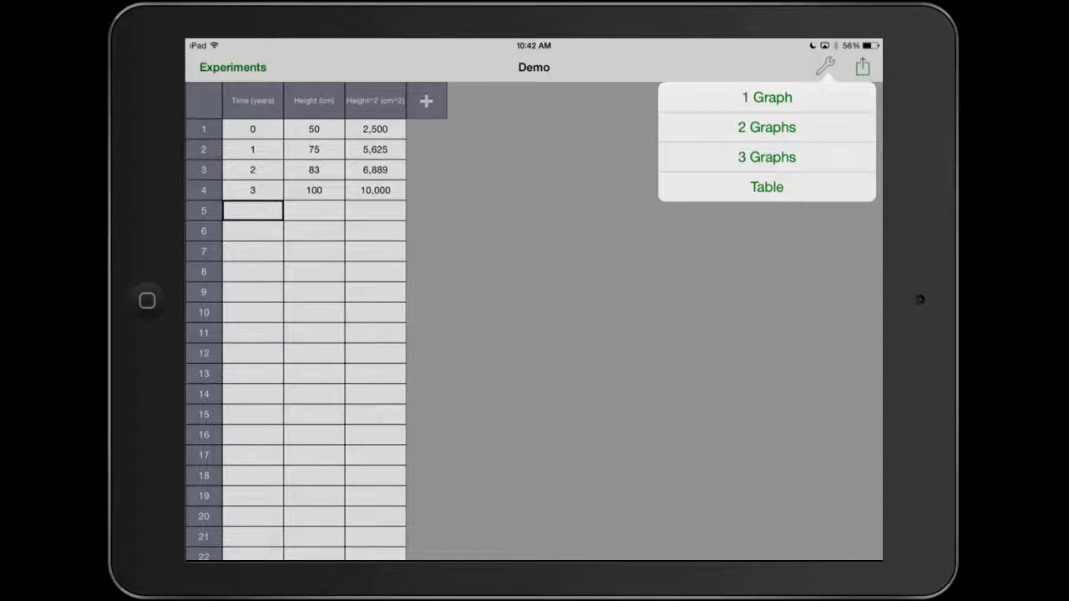
left_click(766, 97)
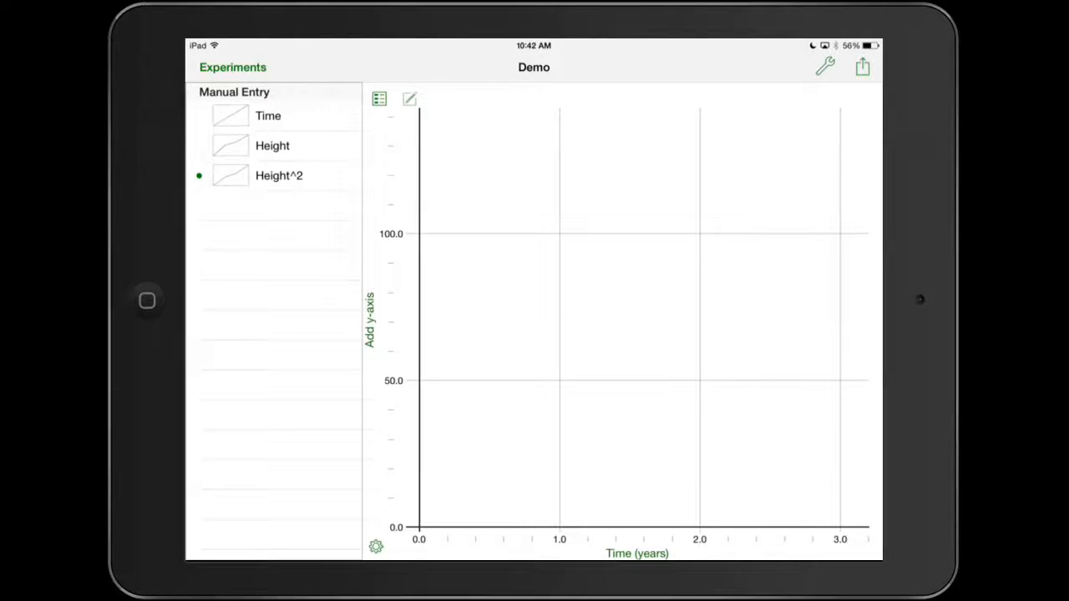
left_click(279, 176)
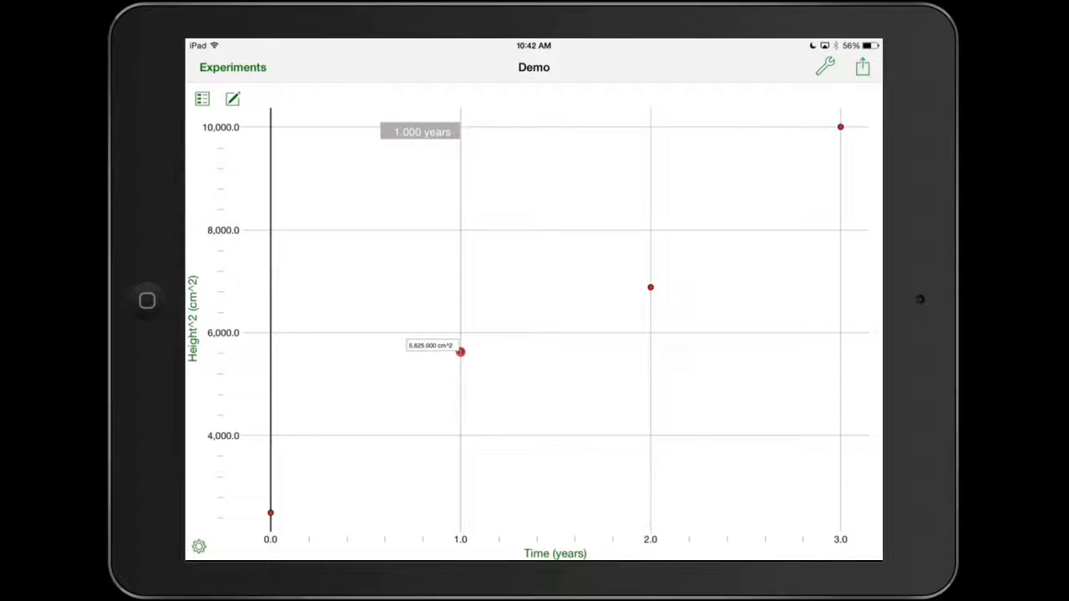
left_click(202, 99)
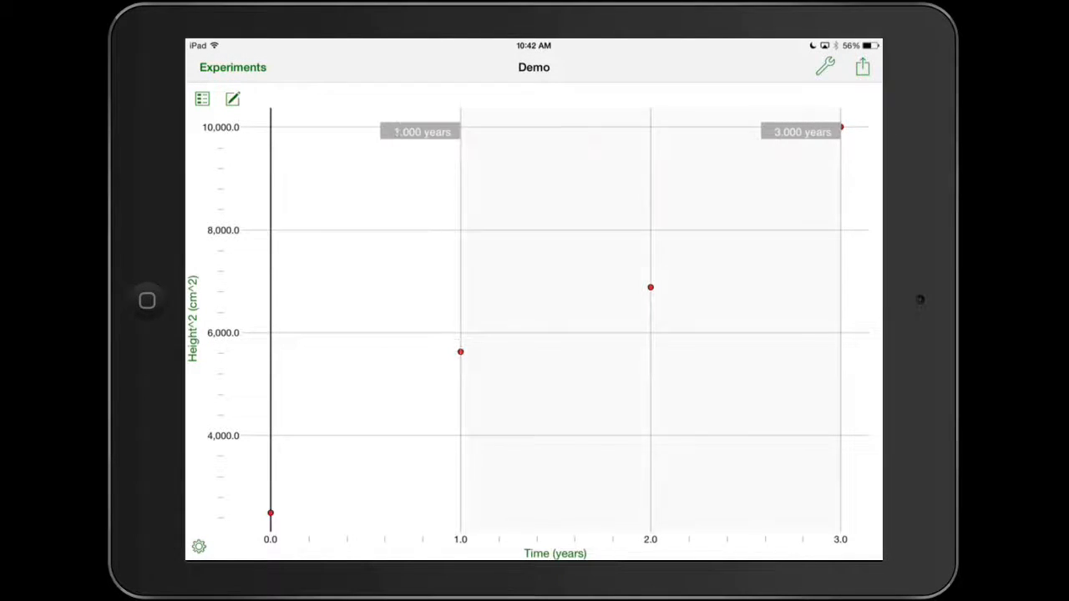
left_click(650, 287)
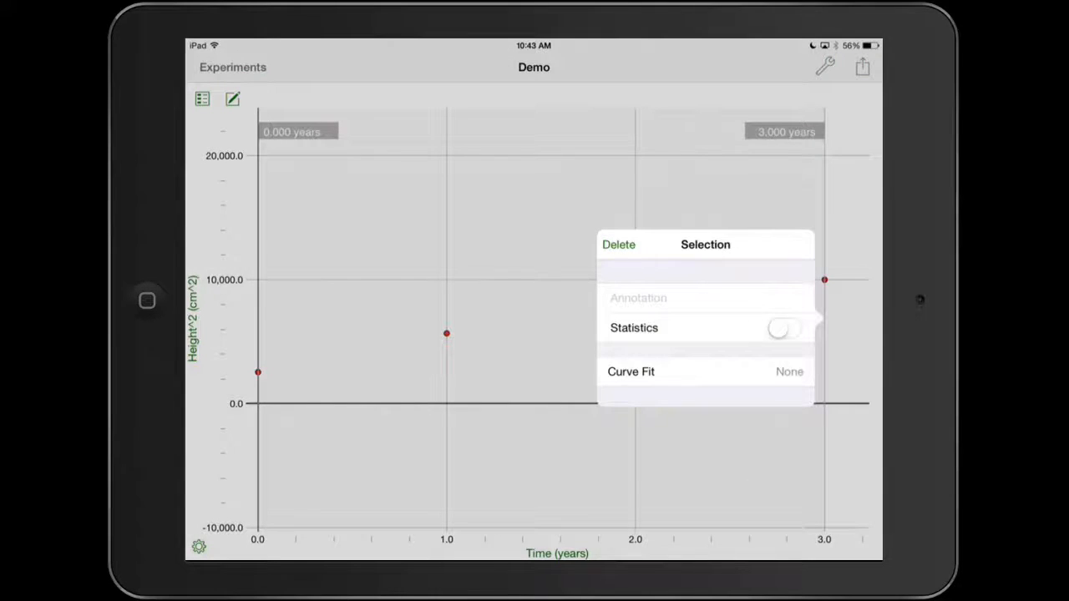
Add linear fits to the Height^2 and Height graphs, then leave Graphical Analysis
left_click(705, 371)
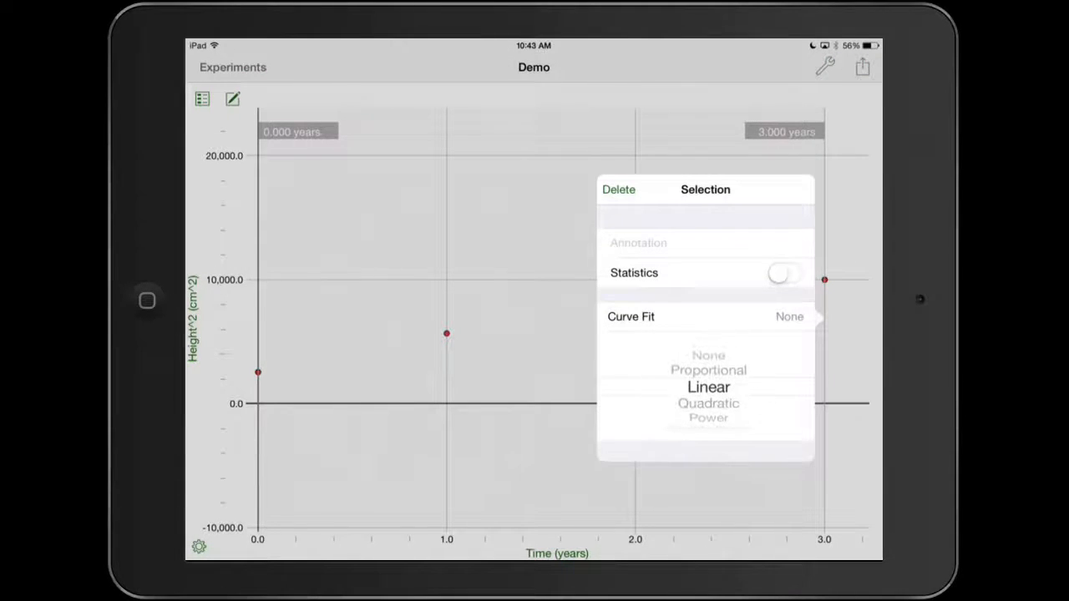
left_click(709, 387)
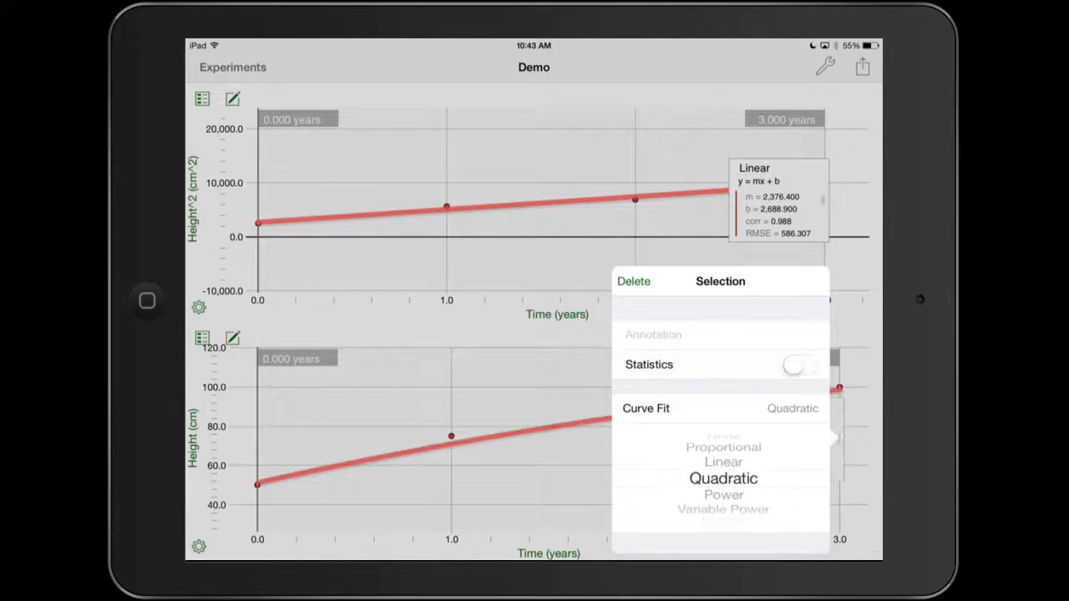
left_click(724, 462)
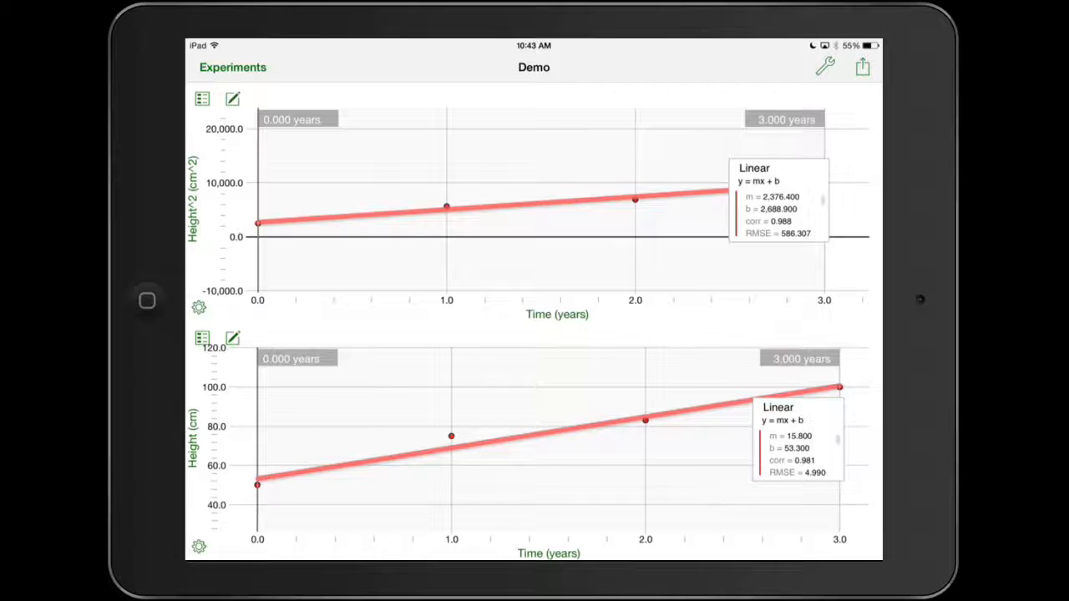
left_click(233, 67)
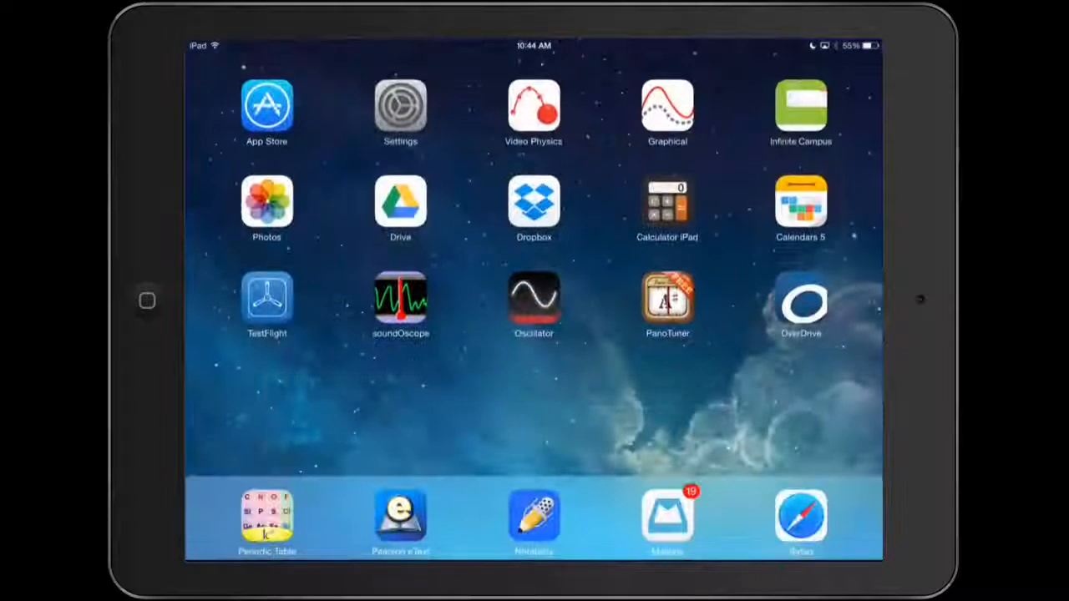
Import the Experiment-24.cmbl attachment from the Video Physics email into Graphical Analysis
left_click(666, 517)
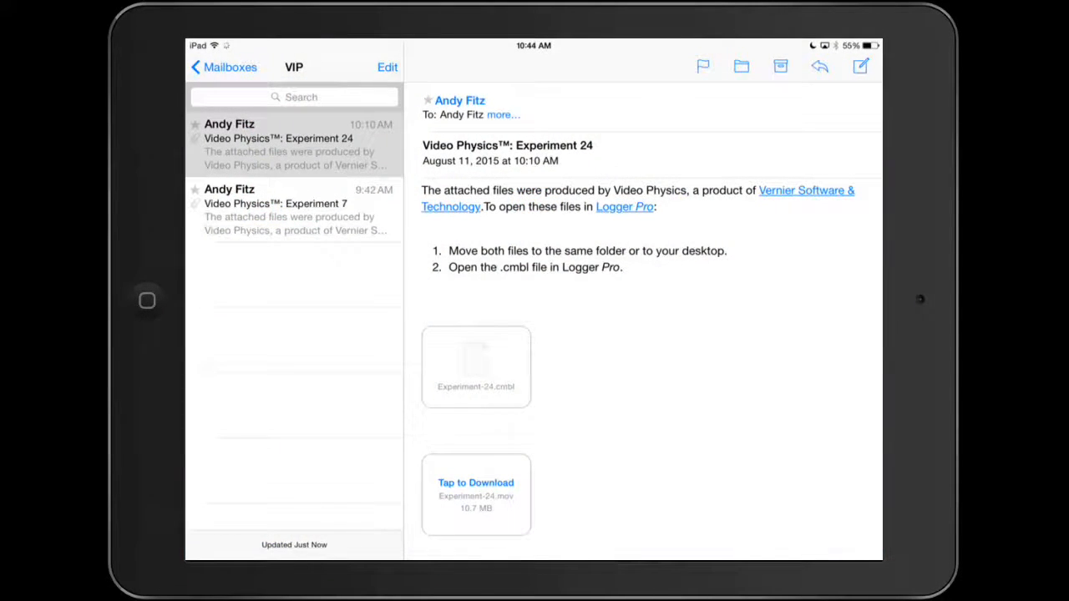
left_click(475, 365)
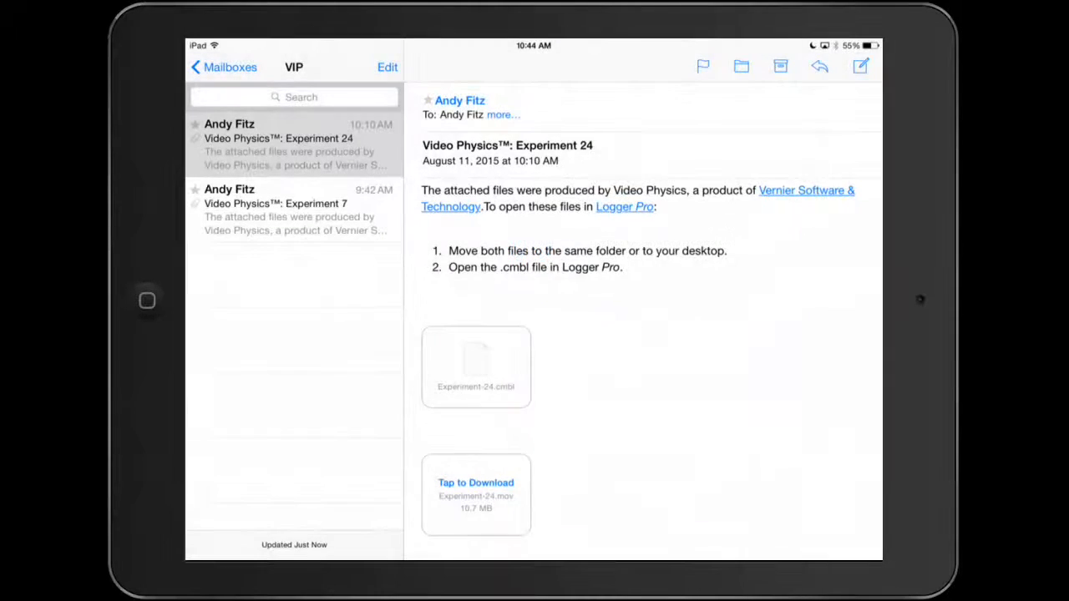
left_click(475, 366)
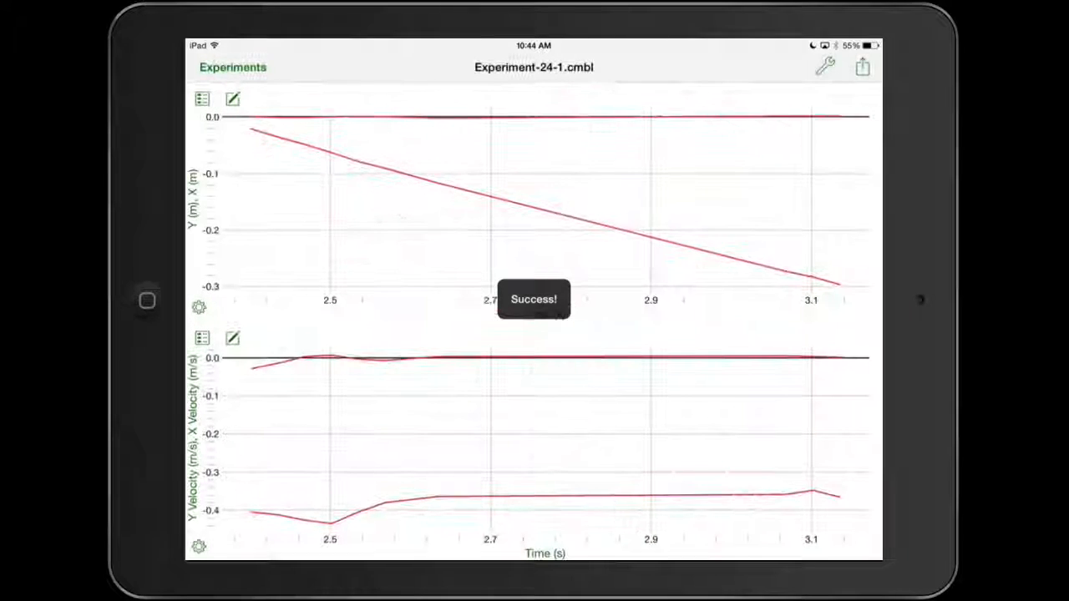
Rename Experiment-24 to 'Tennis ball Roll' and reopen it
left_click(232, 67)
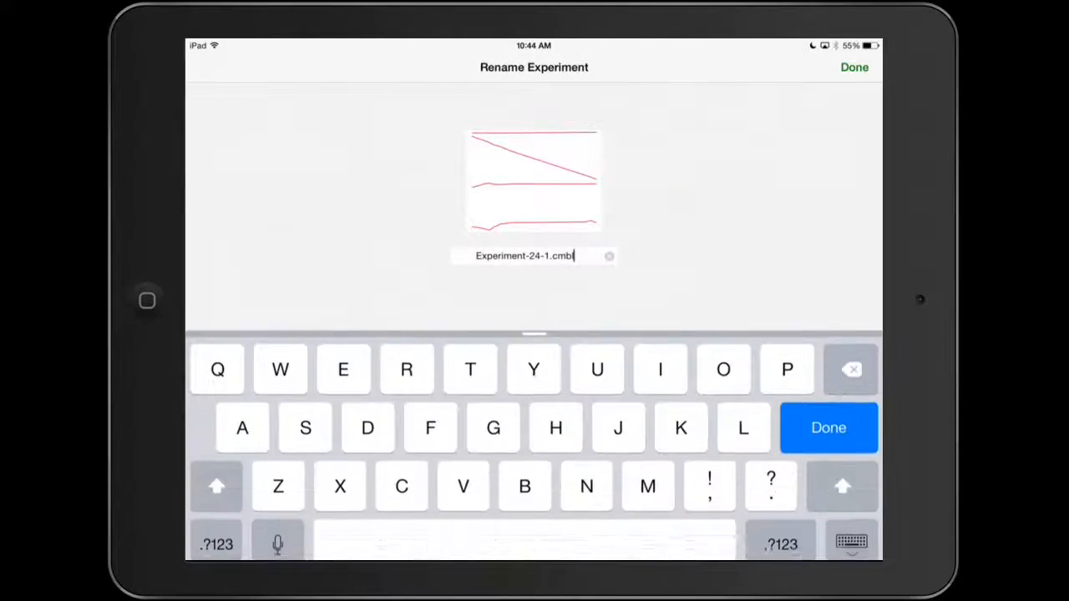
left_click(609, 256)
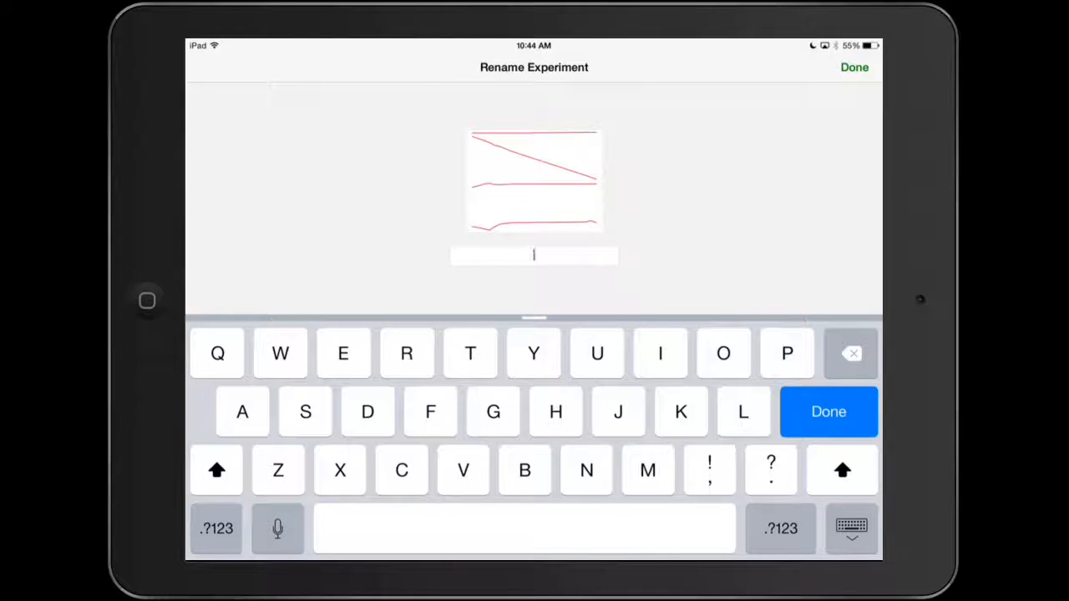
type("Tennis")
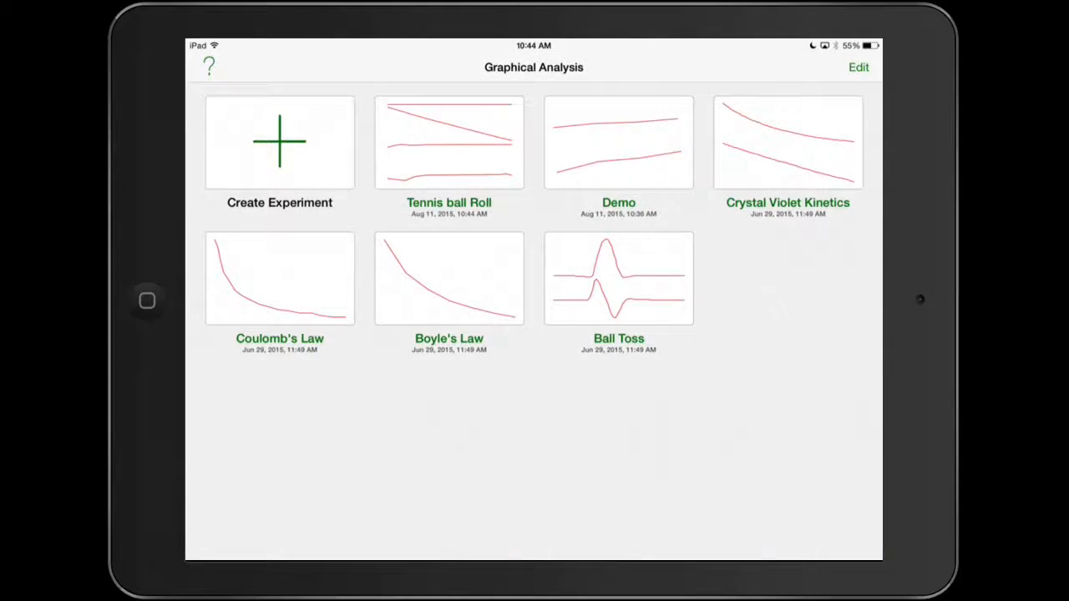
left_click(449, 142)
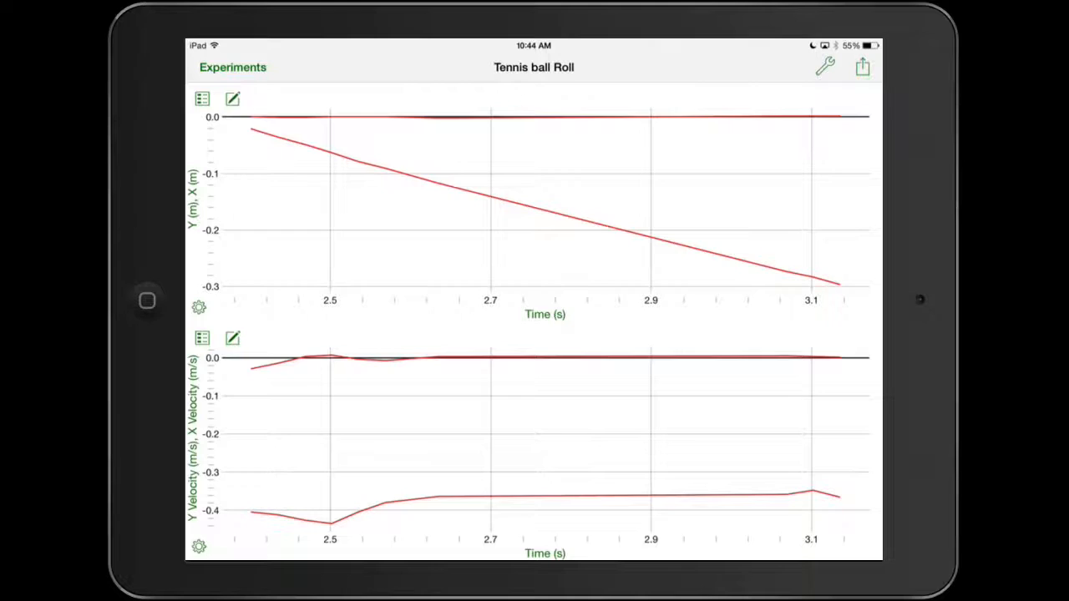
Draw the Tennis ball Roll position and velocity data as points
left_click(198, 308)
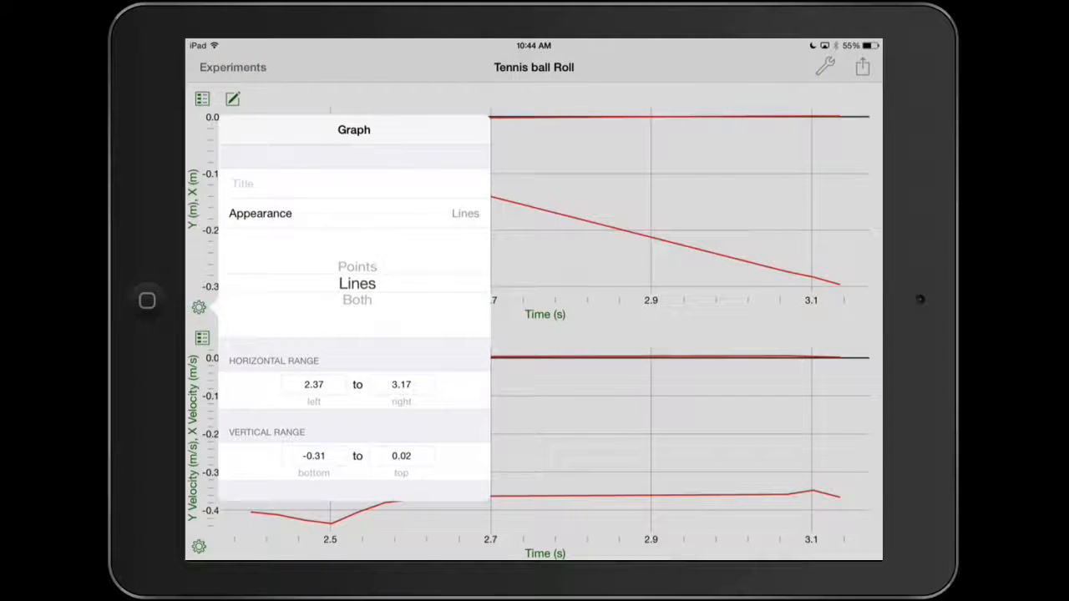
left_click(357, 267)
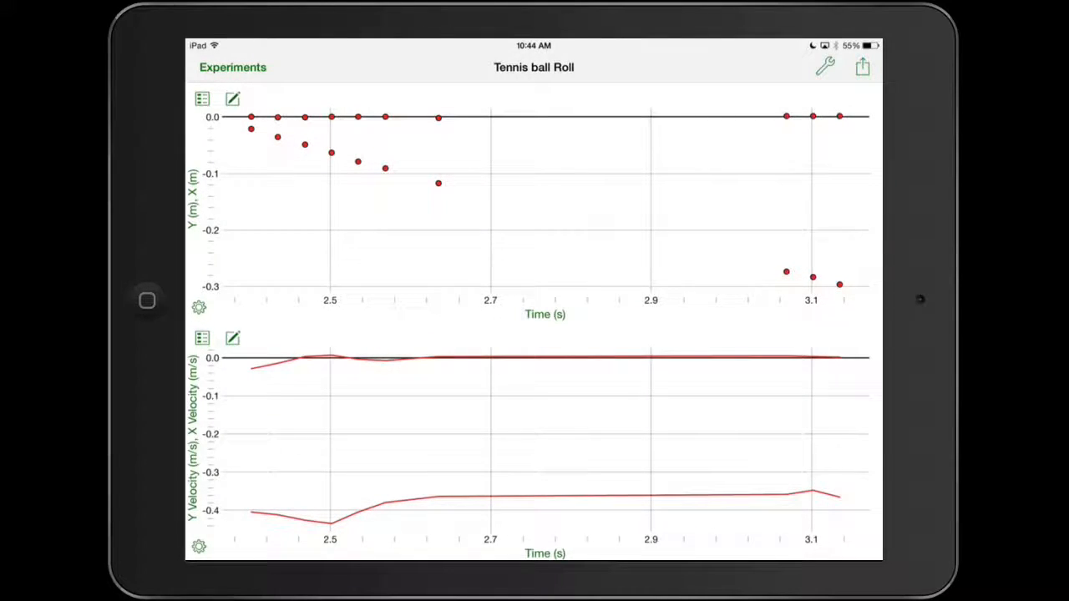
left_click(232, 99)
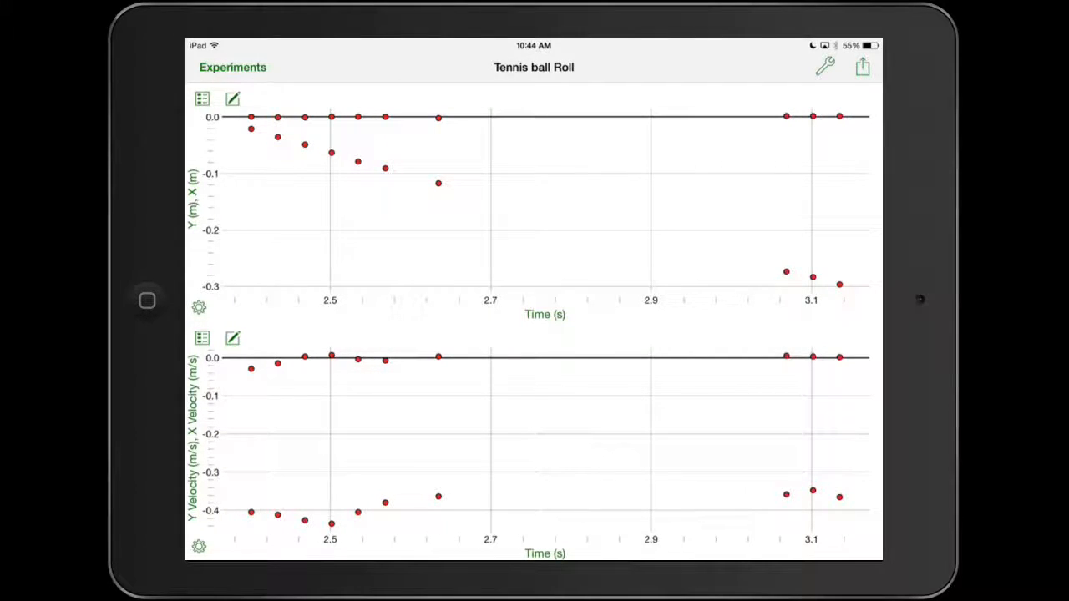
View the data table, then switch to a single position graph
left_click(824, 67)
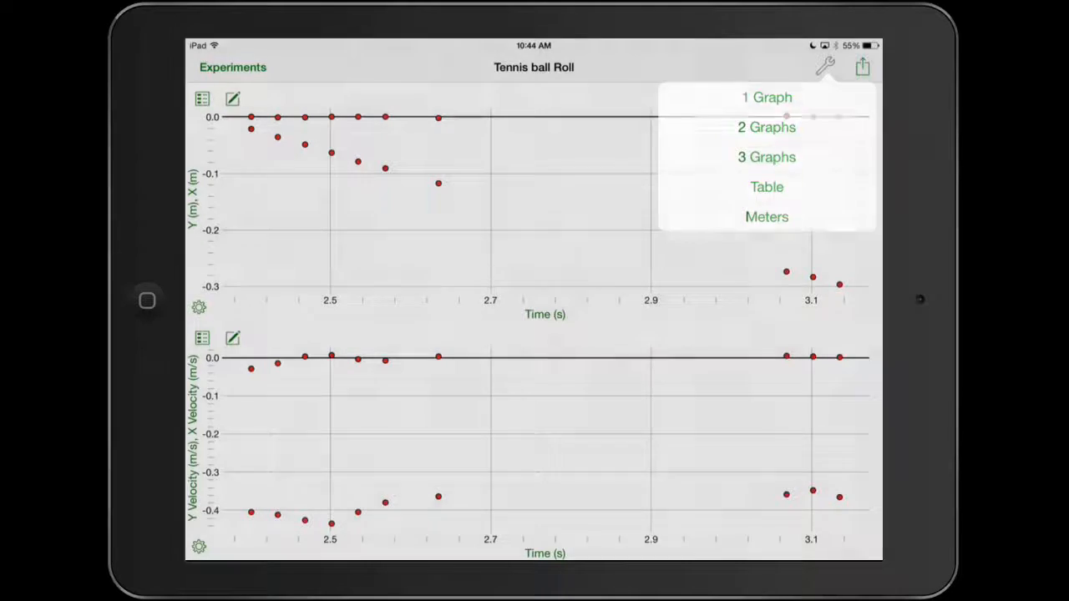
left_click(766, 187)
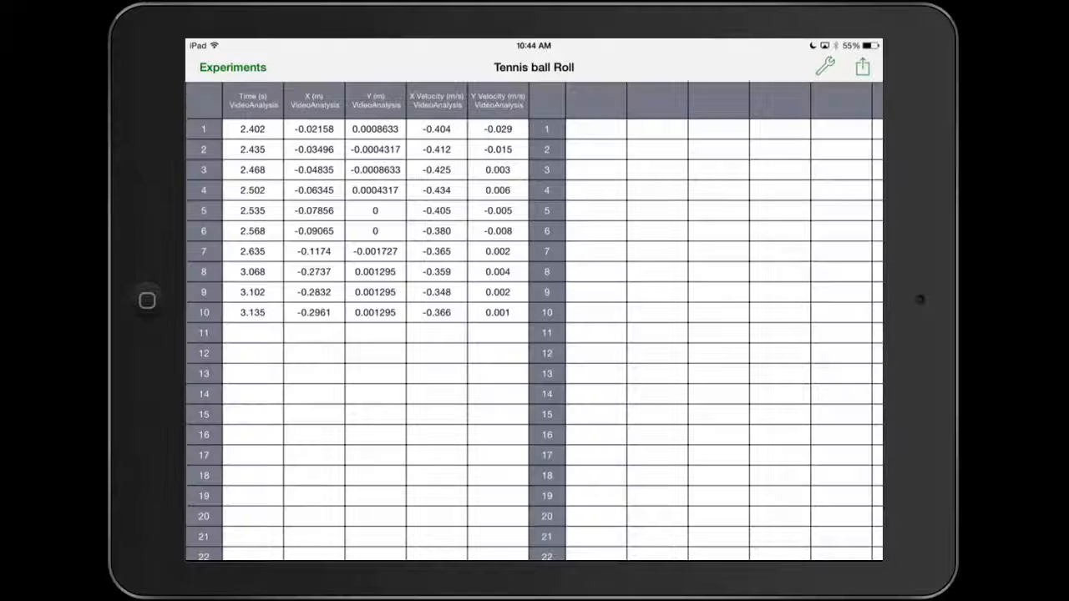
left_click(825, 67)
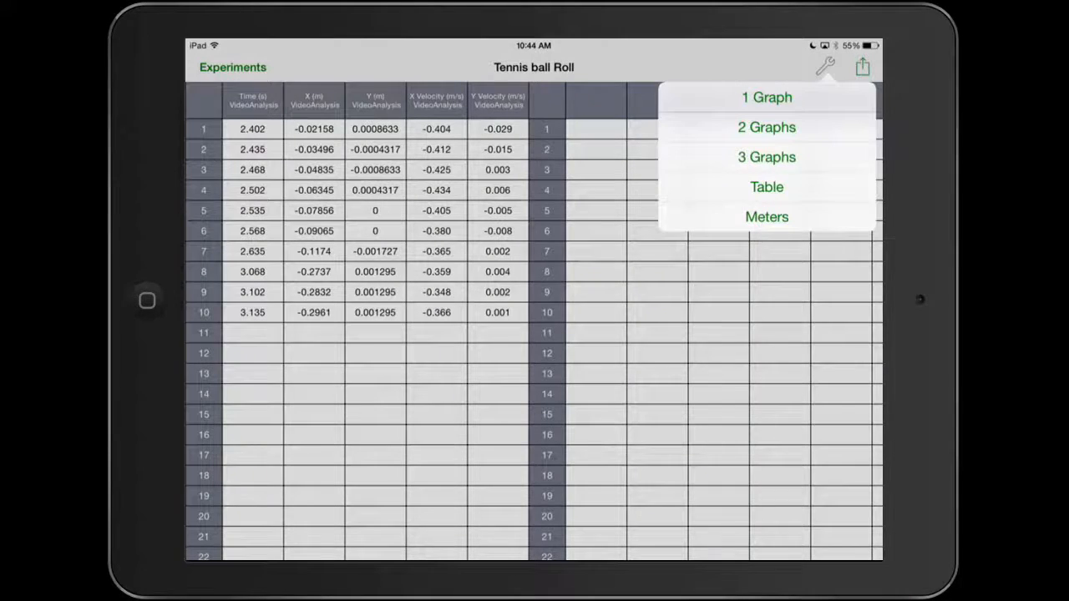
left_click(766, 97)
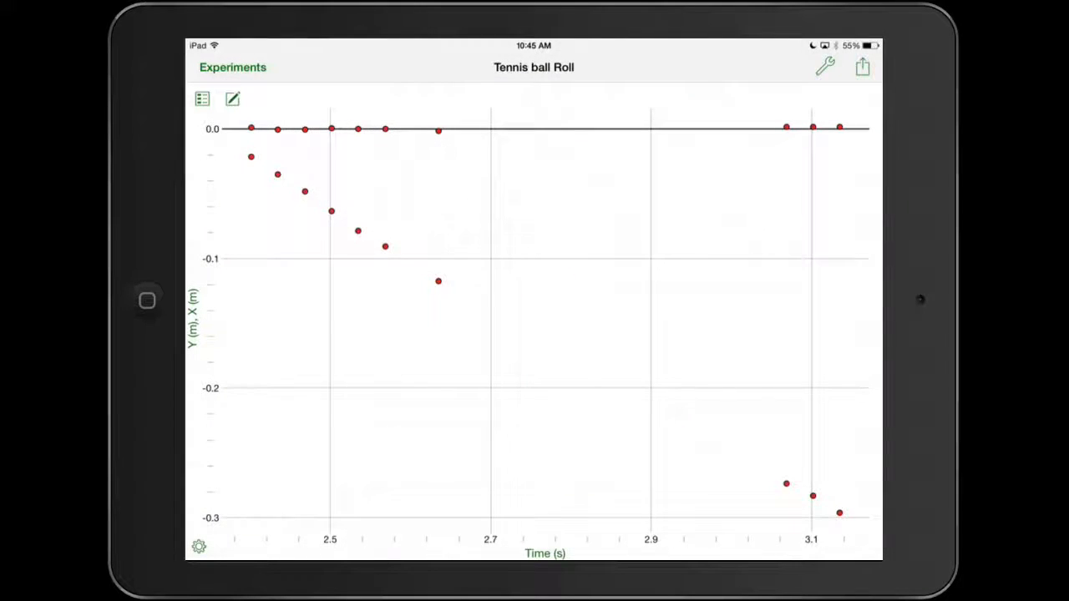
Plot X position versus time with a linear fit (slope −0.371, correlation −1.000)
left_click(202, 99)
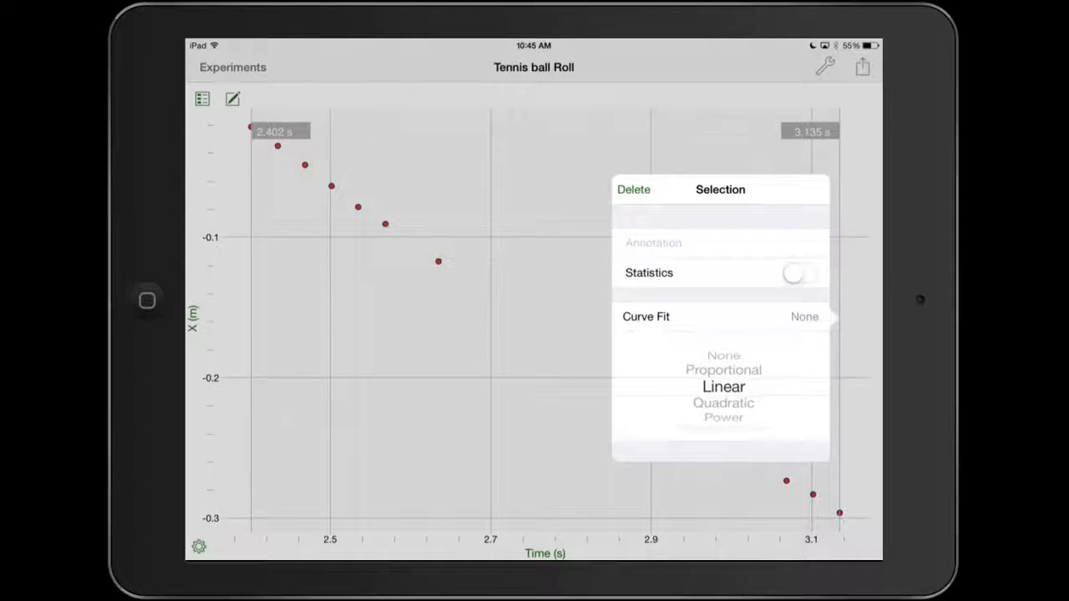
left_click(723, 386)
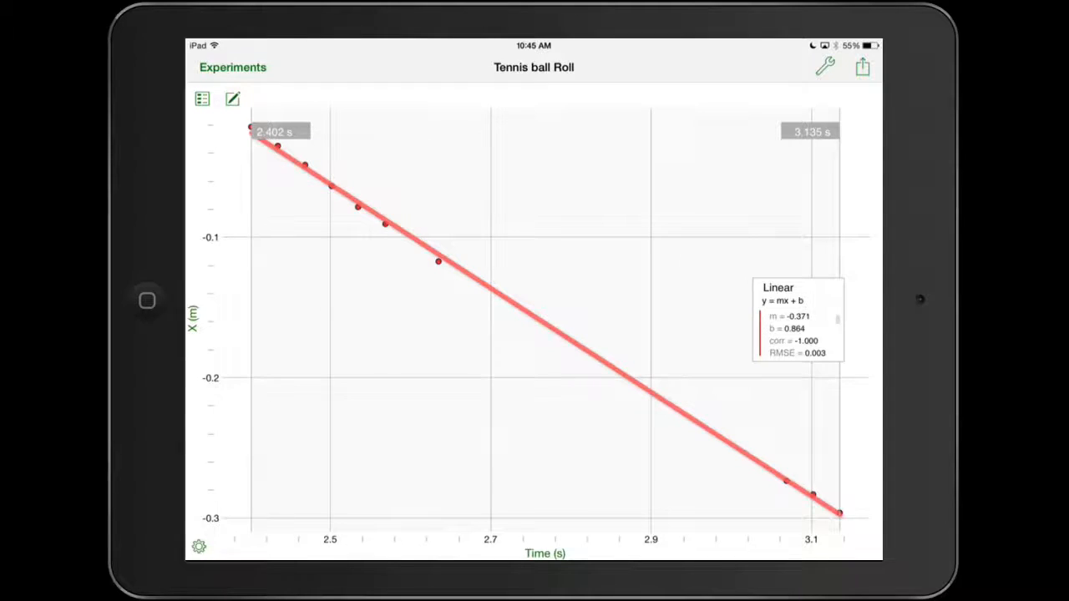
left_click(232, 99)
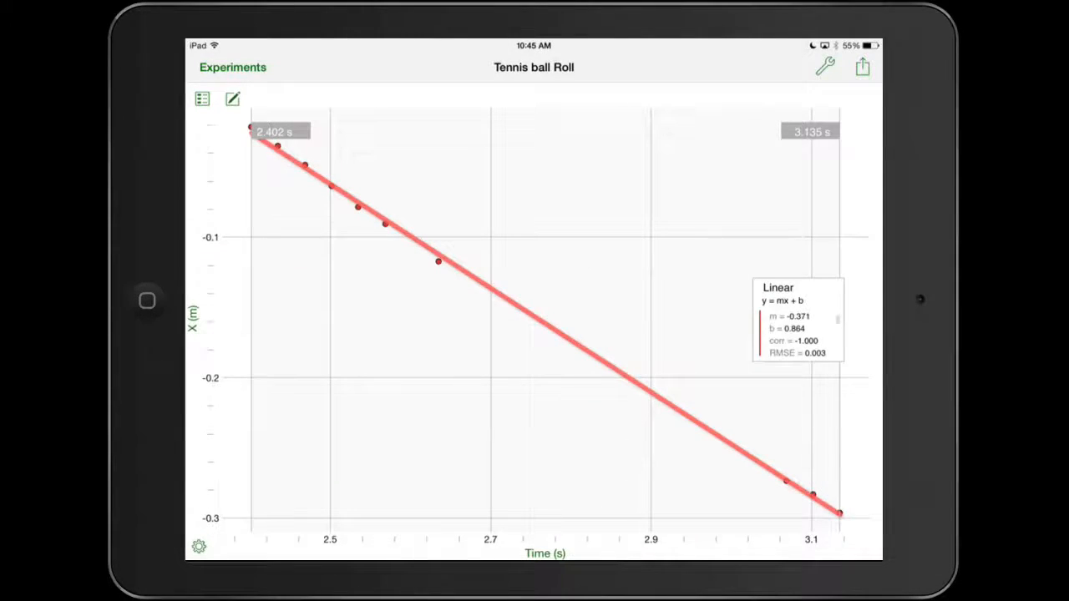
left_click(202, 99)
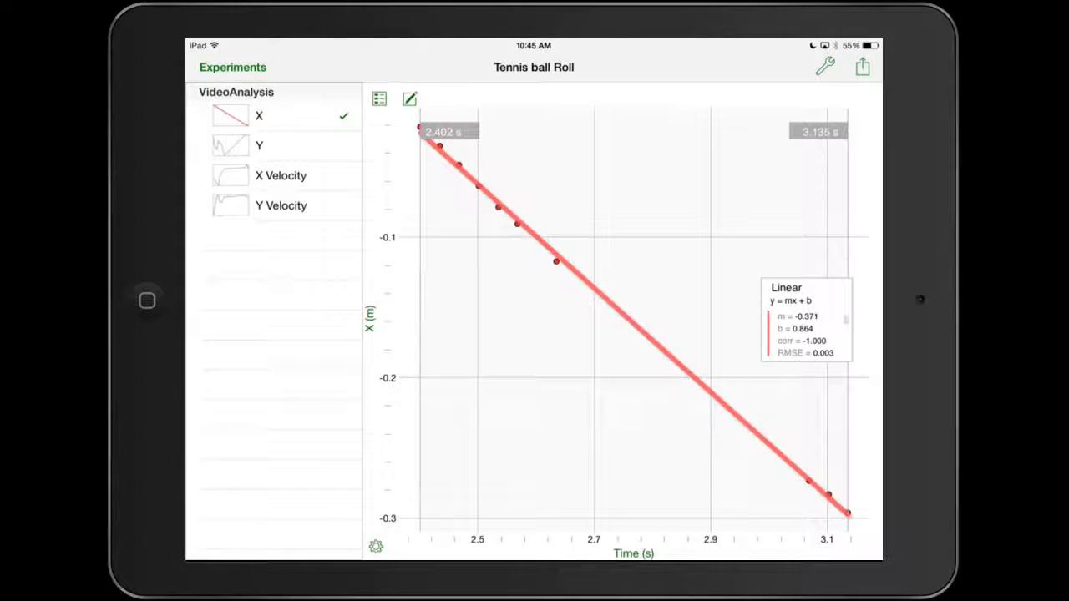
left_click(824, 67)
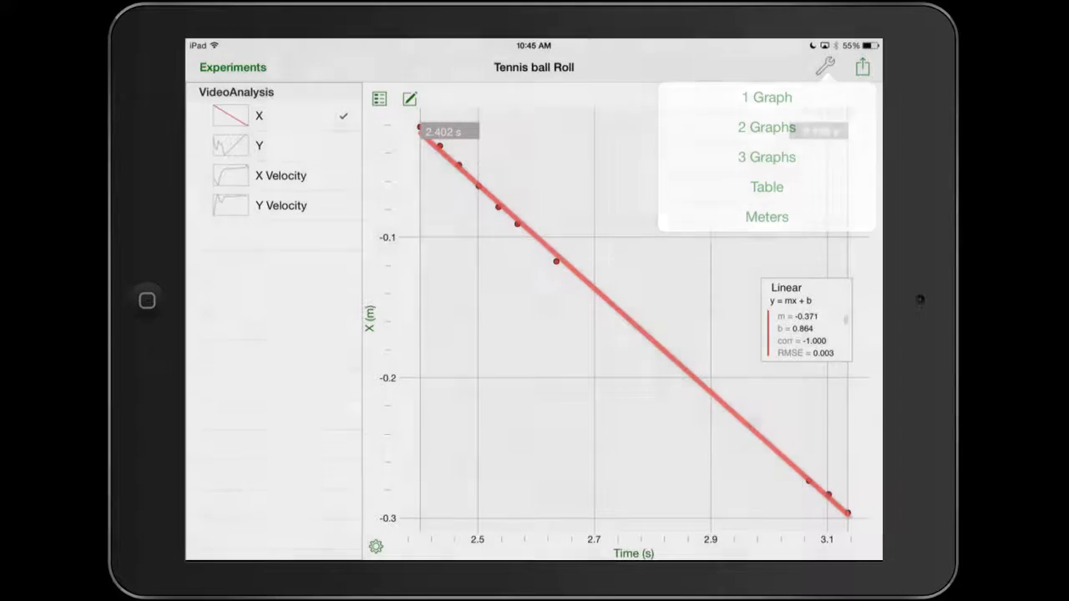
View the full Tennis ball Roll data table, then return to the single X graph
left_click(766, 186)
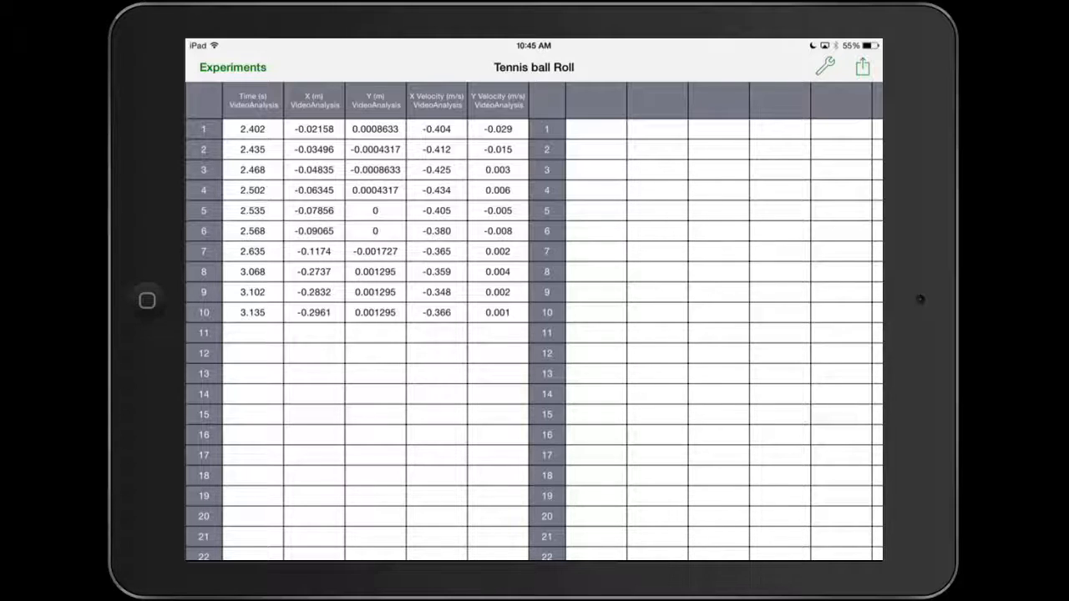
left_click(824, 67)
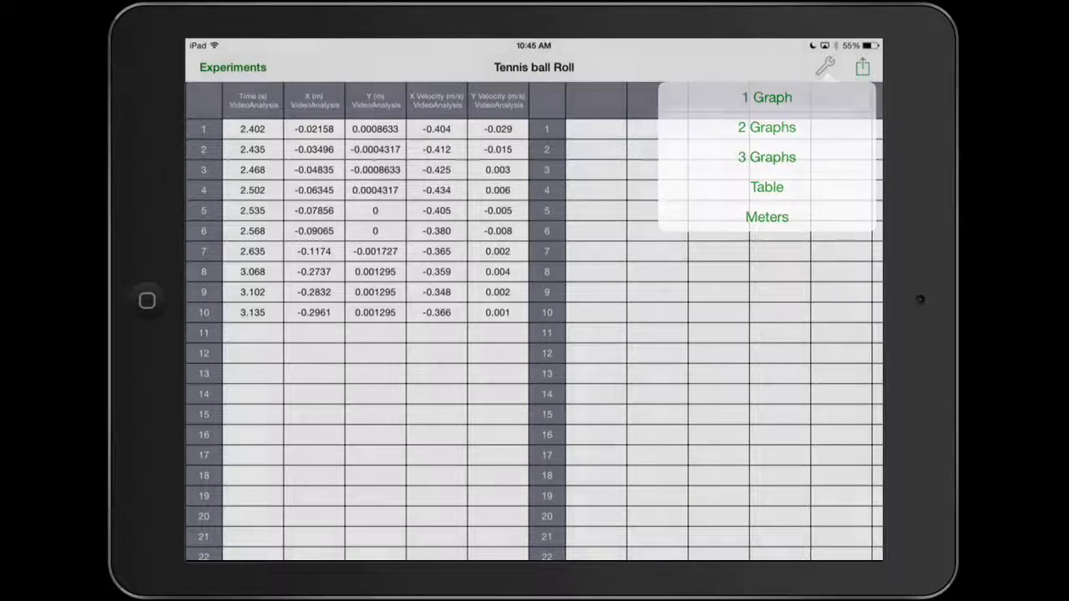
left_click(767, 98)
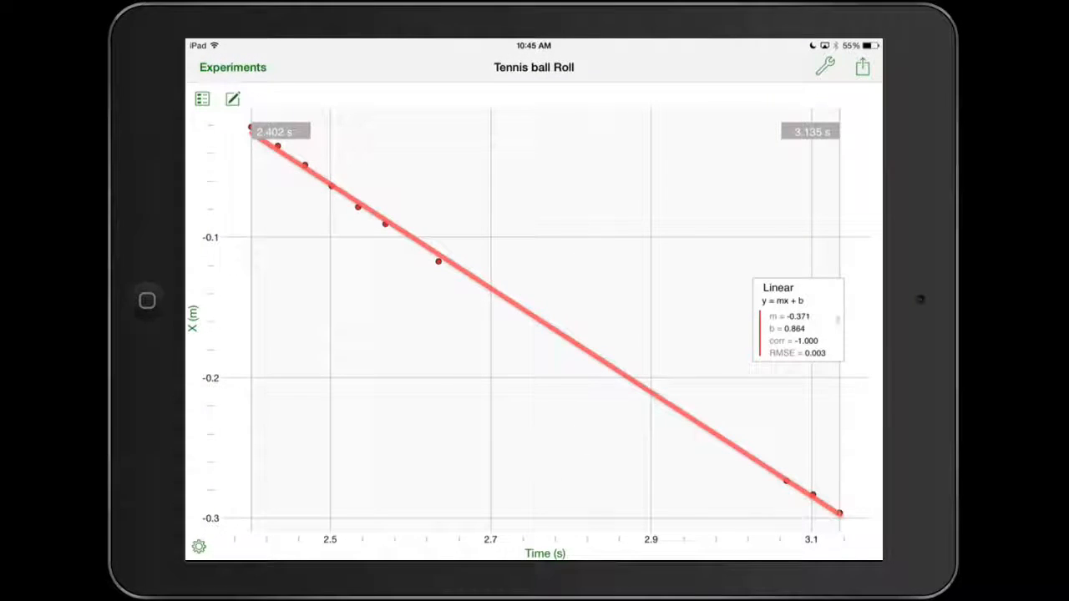